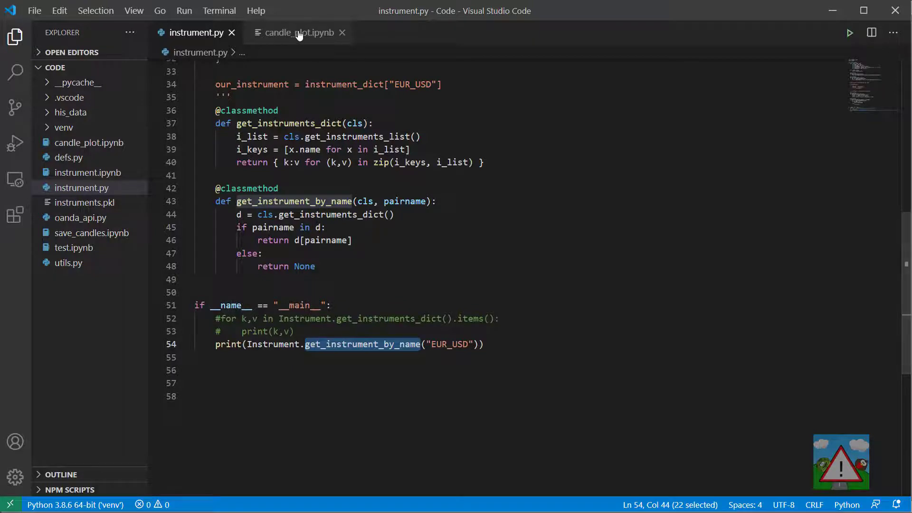
Step: Make get_instrument_by_name use the pair variable instead of the hard-coded EUR_USD
left_click(297, 32)
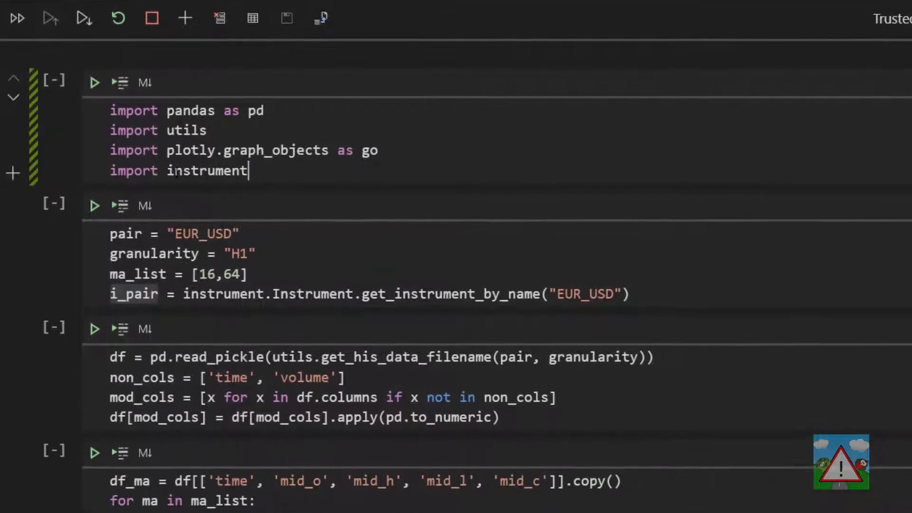
double_click(205, 170)
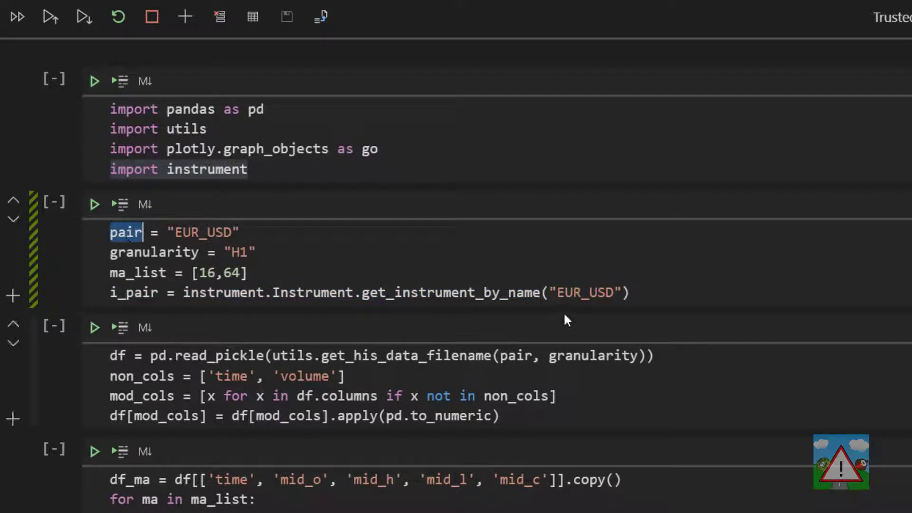
type("pair")
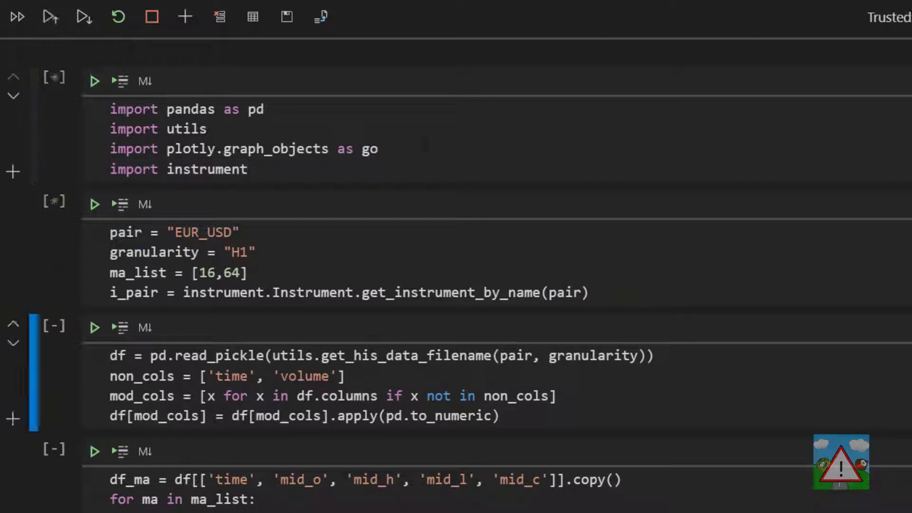
Step: Run the cells through df_ma.head() to show the MA_16 and MA_64 columns
left_click(19, 17)
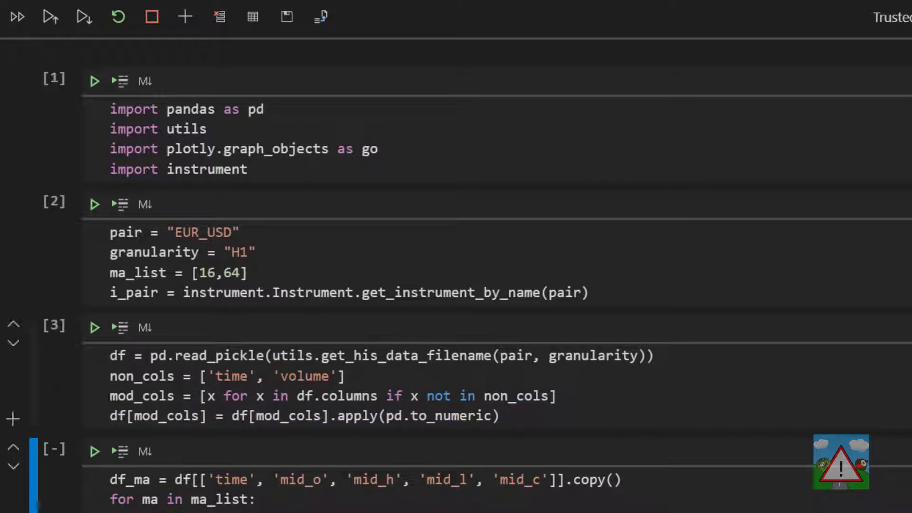
scroll("down", 3)
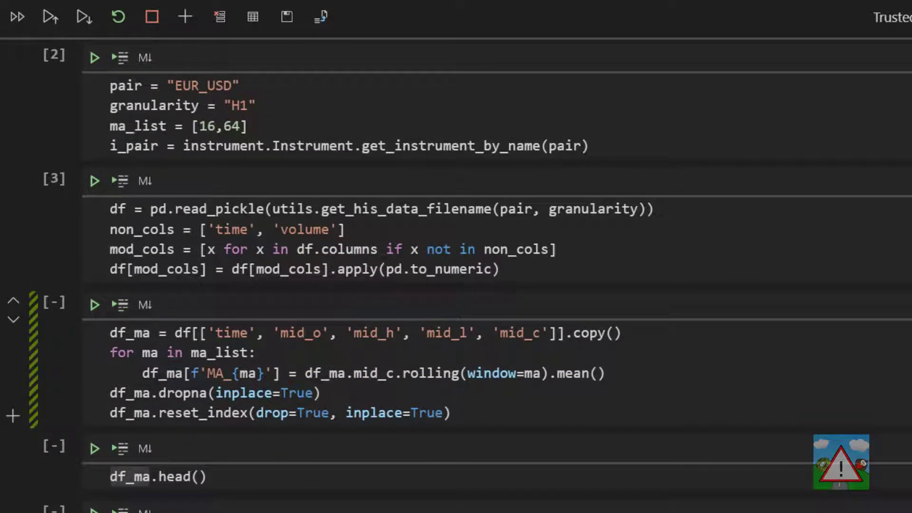
left_click(94, 305)
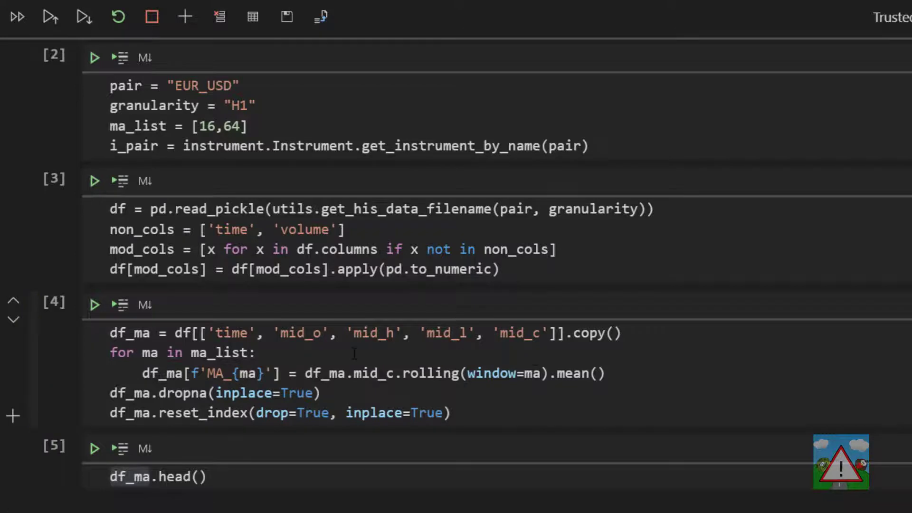
left_click(95, 448)
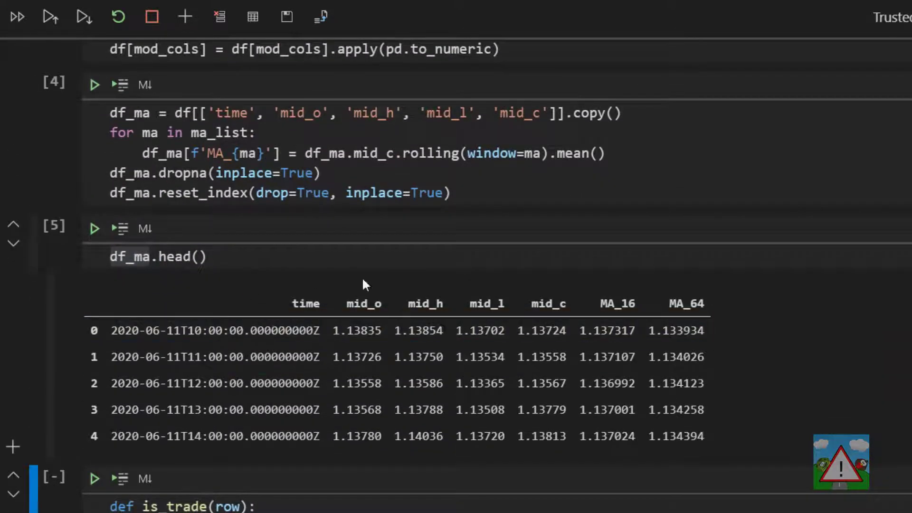
mouse_move(470, 236)
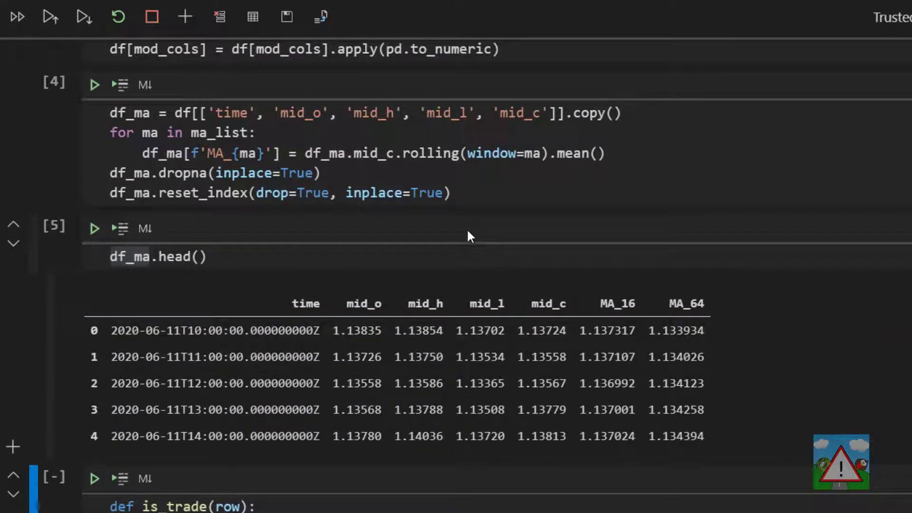
mouse_move(606, 232)
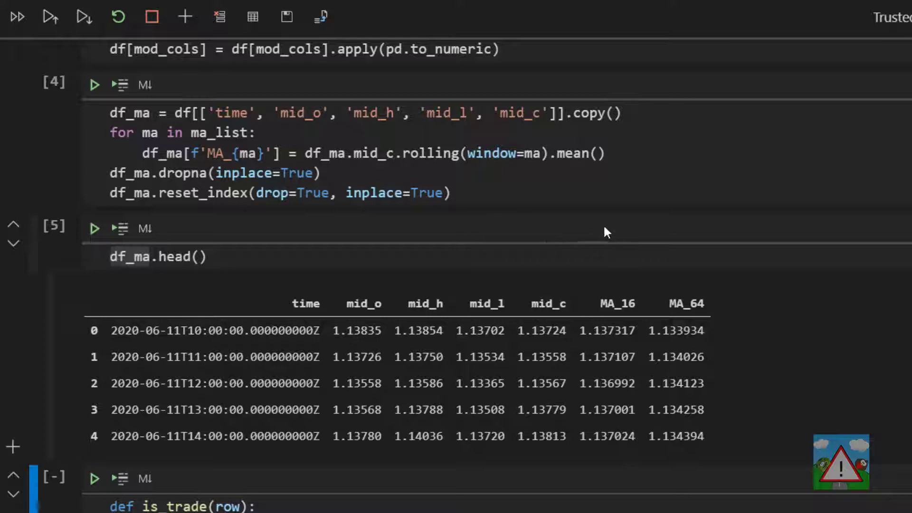
double_click(686, 304)
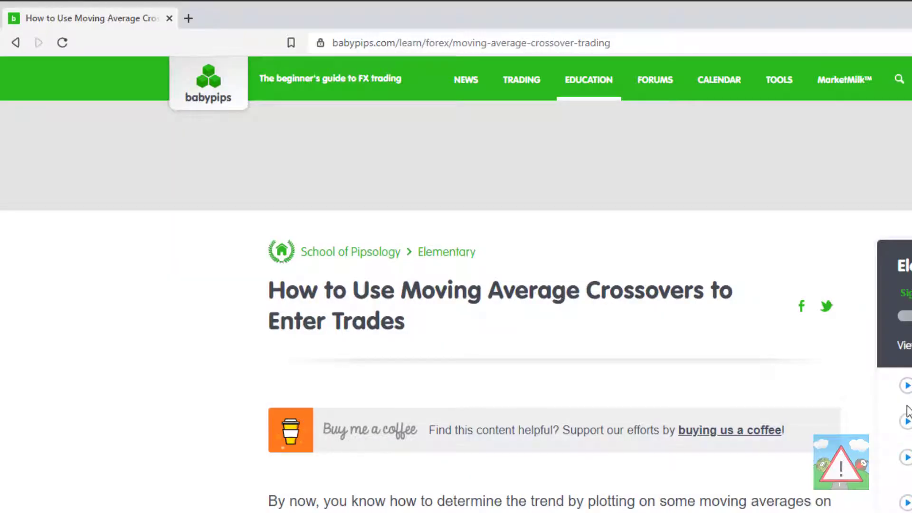
mouse_move(229, 111)
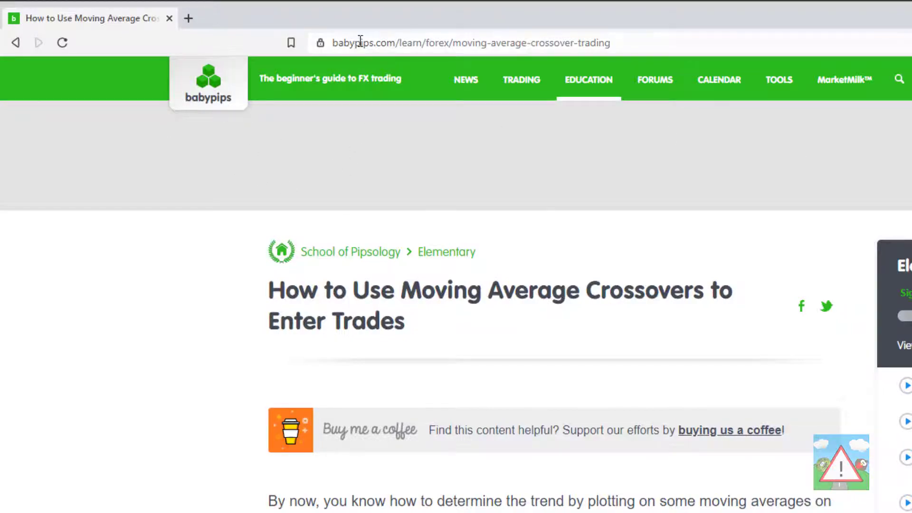
Step: Scroll the babypips crossover article to the USDJPY 10/20 SMA chart
scroll("down", 3)
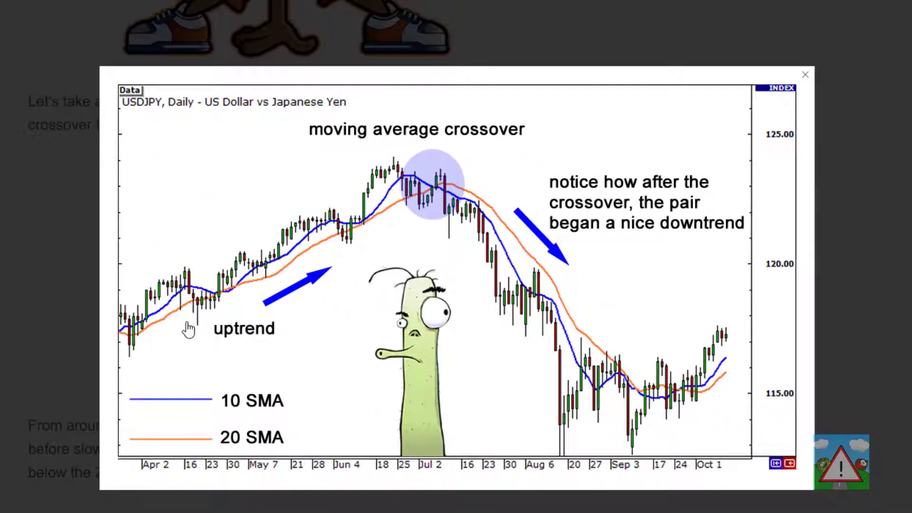
mouse_move(215, 269)
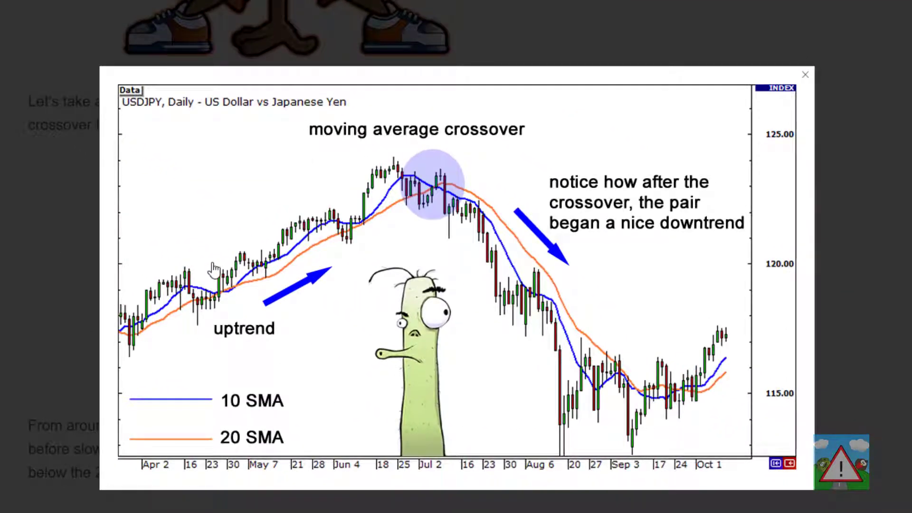
mouse_move(255, 454)
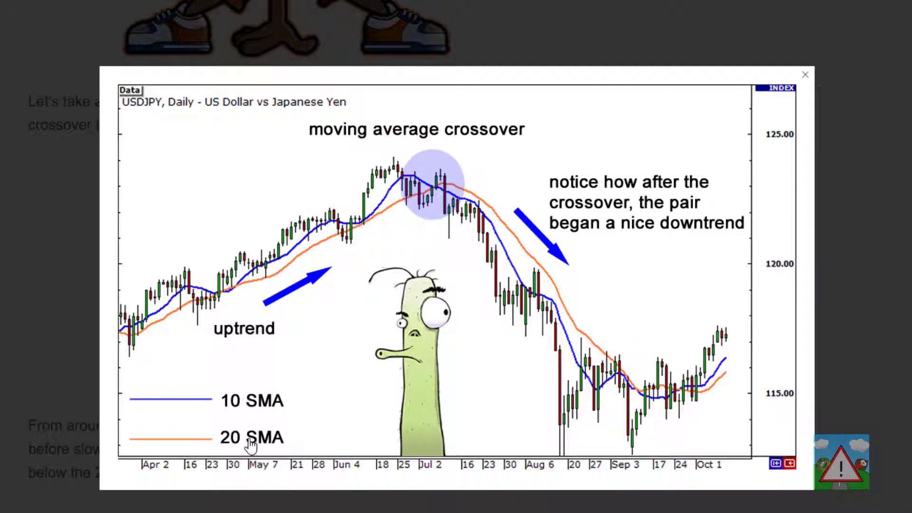
mouse_move(126, 355)
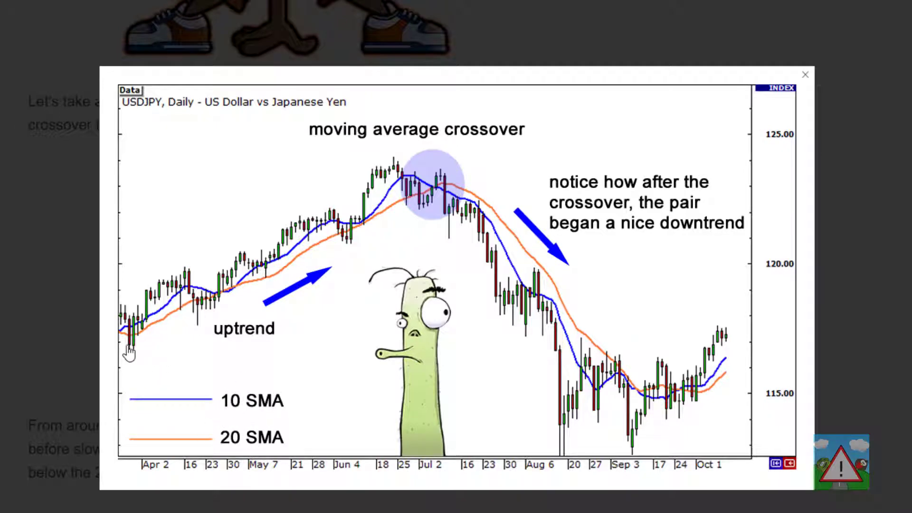
mouse_move(468, 234)
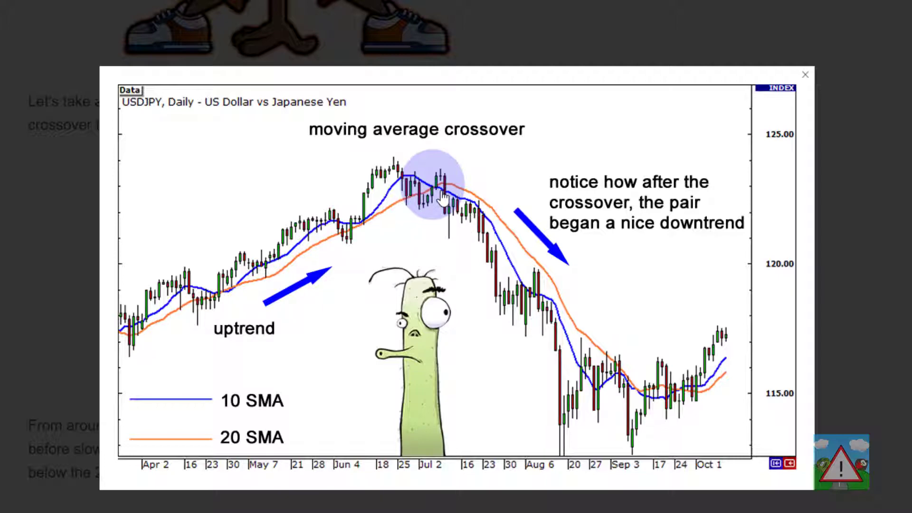
mouse_move(432, 190)
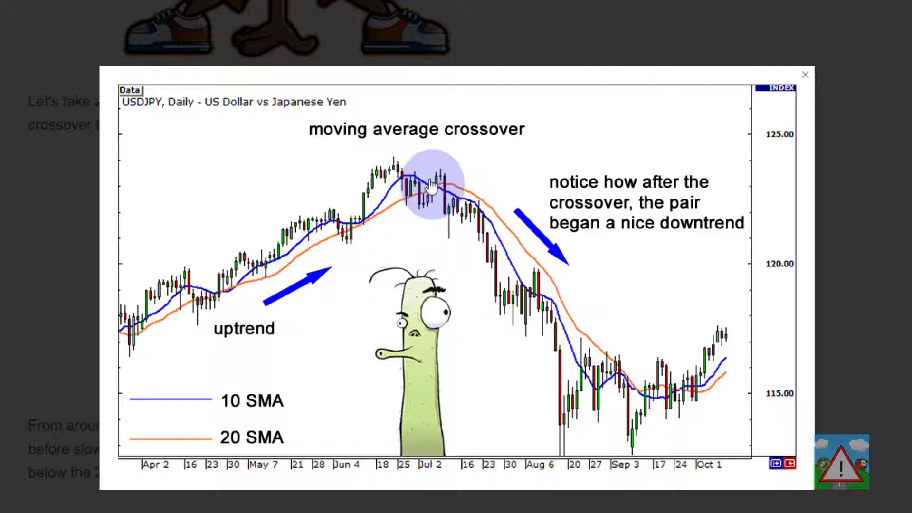
mouse_move(688, 431)
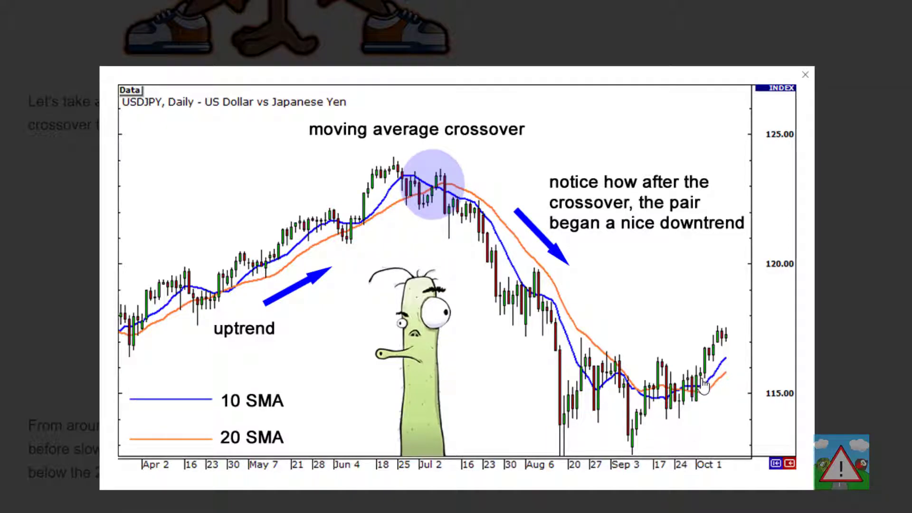
mouse_move(665, 306)
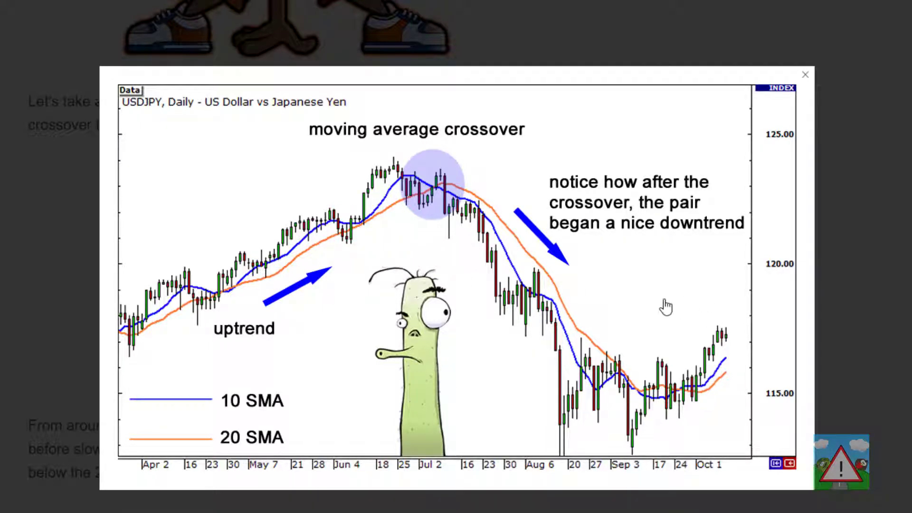
mouse_move(650, 293)
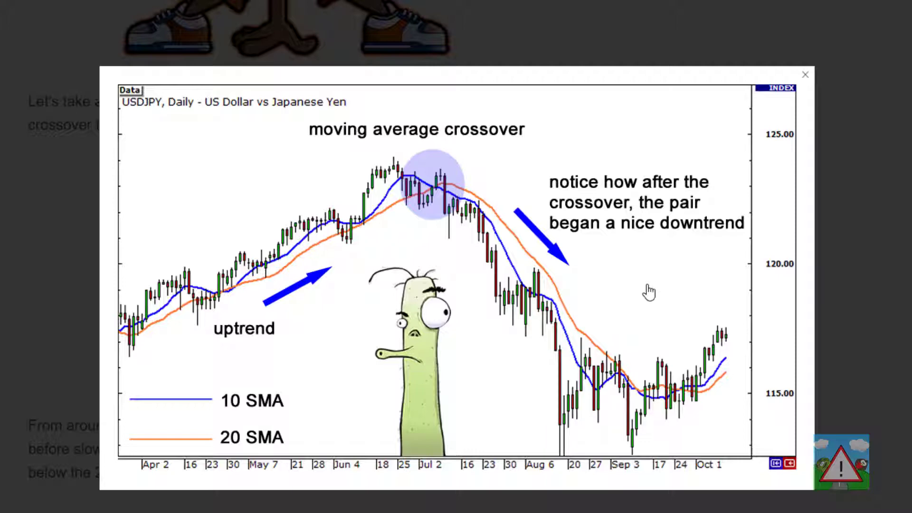
mouse_move(633, 310)
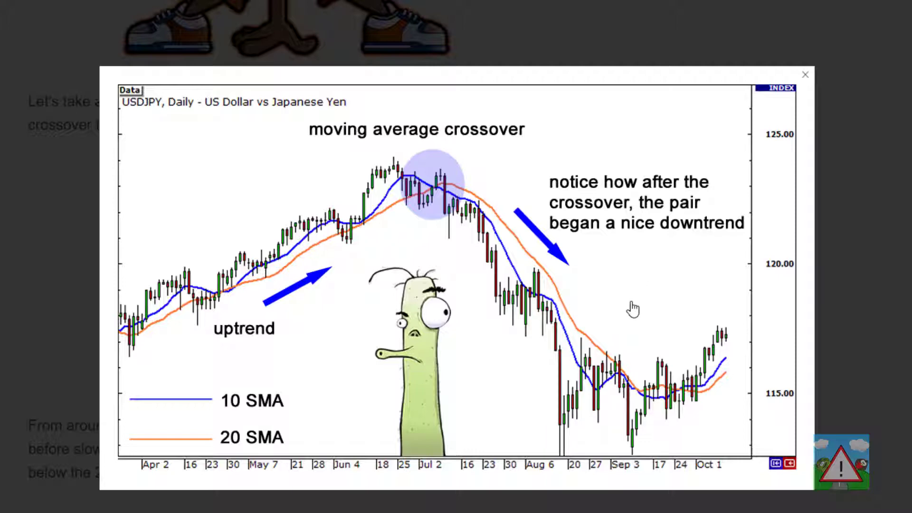
mouse_move(234, 304)
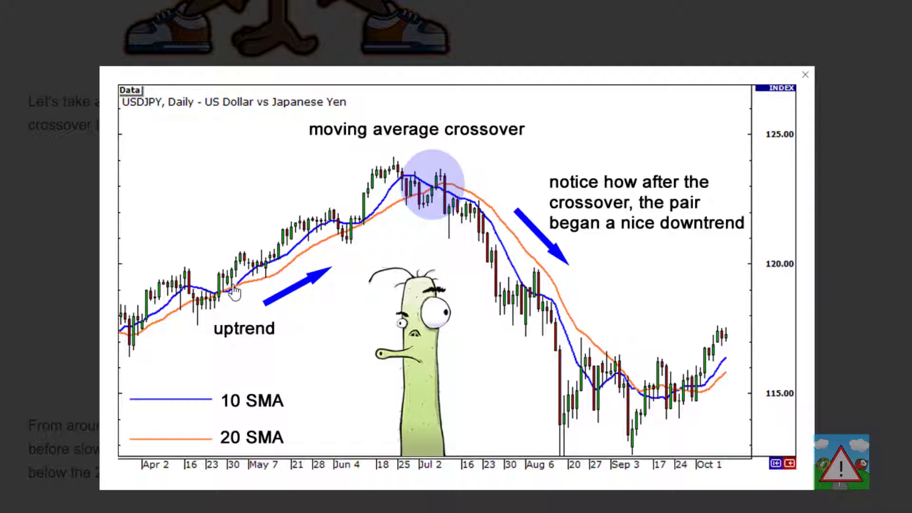
mouse_move(228, 311)
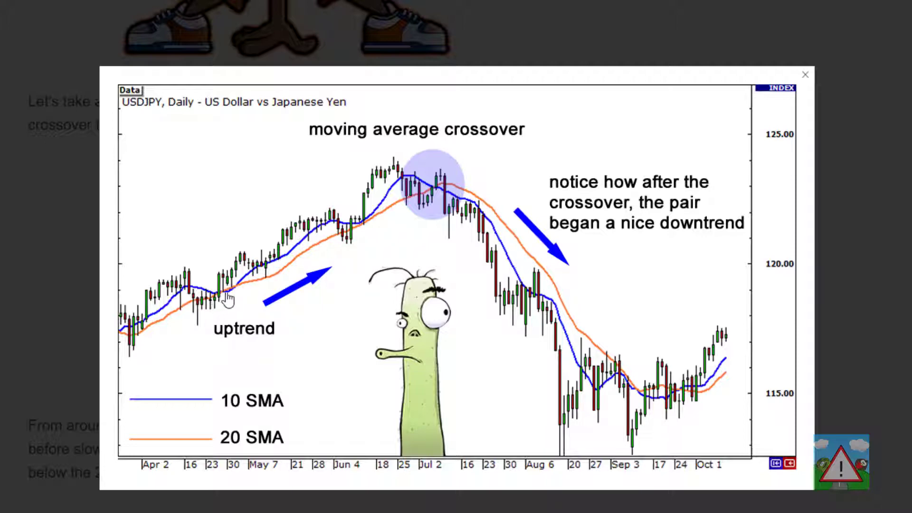
mouse_move(359, 248)
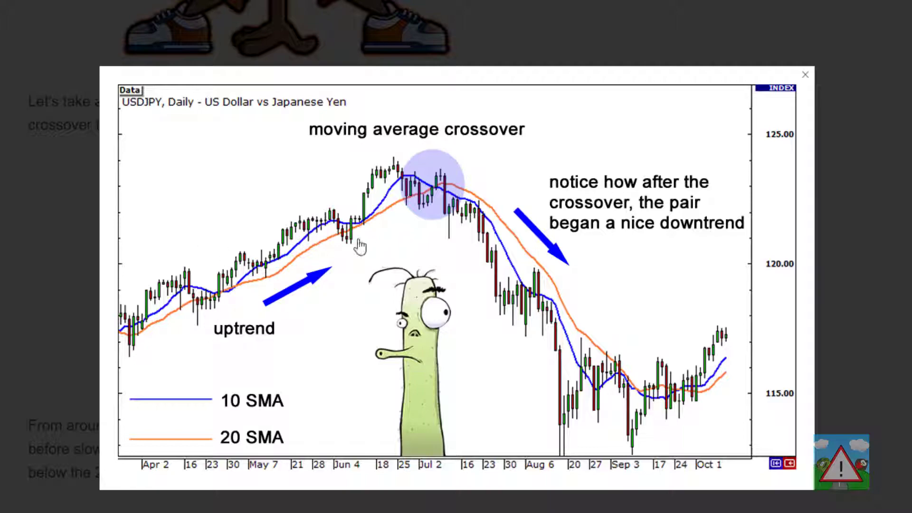
mouse_move(436, 195)
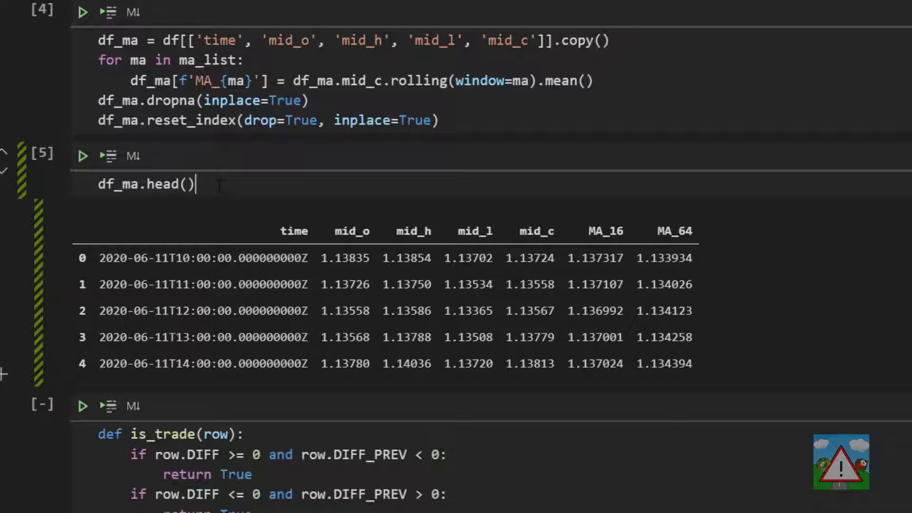
left_click(203, 258)
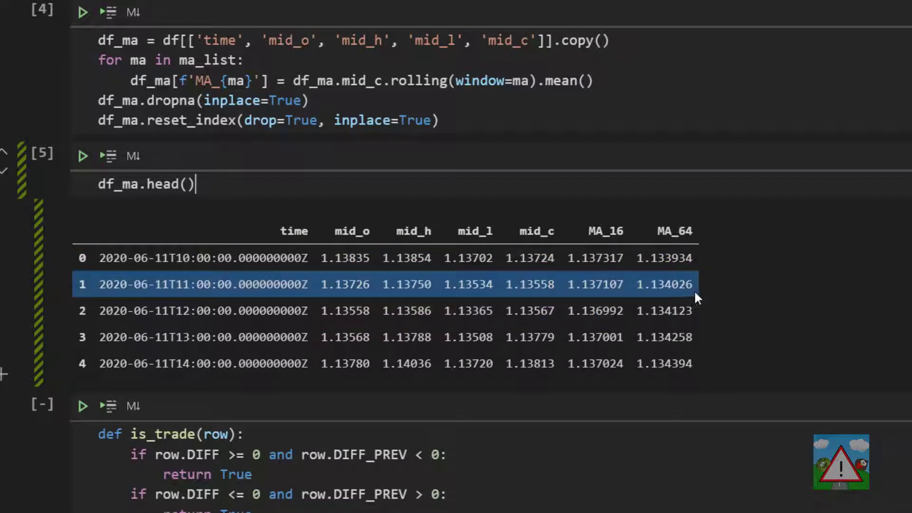
mouse_move(675, 300)
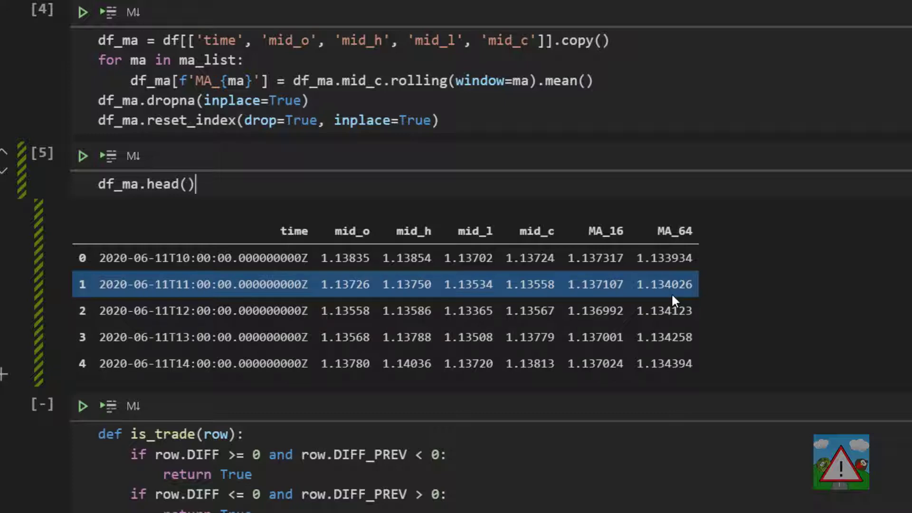
scroll("down", 3)
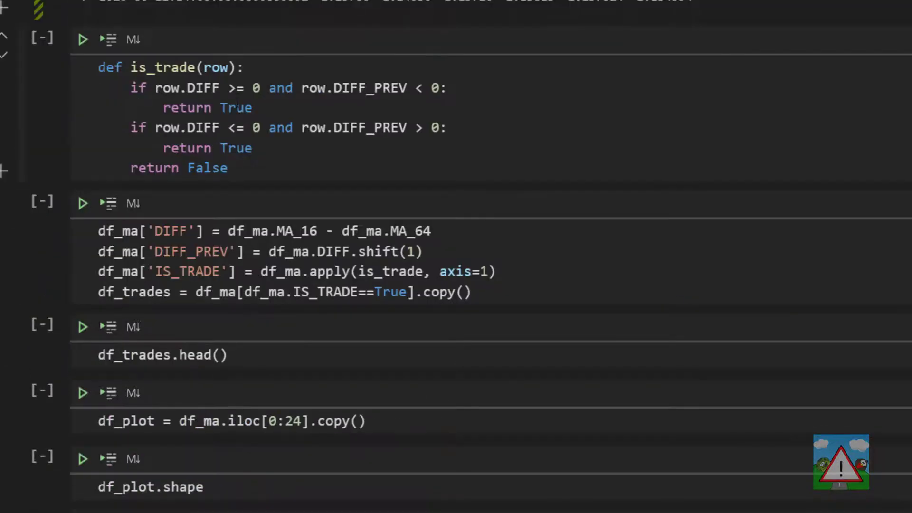
Step: Make is_trade return 1, -1 or 0 and filter trades on IS_TRADE != 0
type("1")
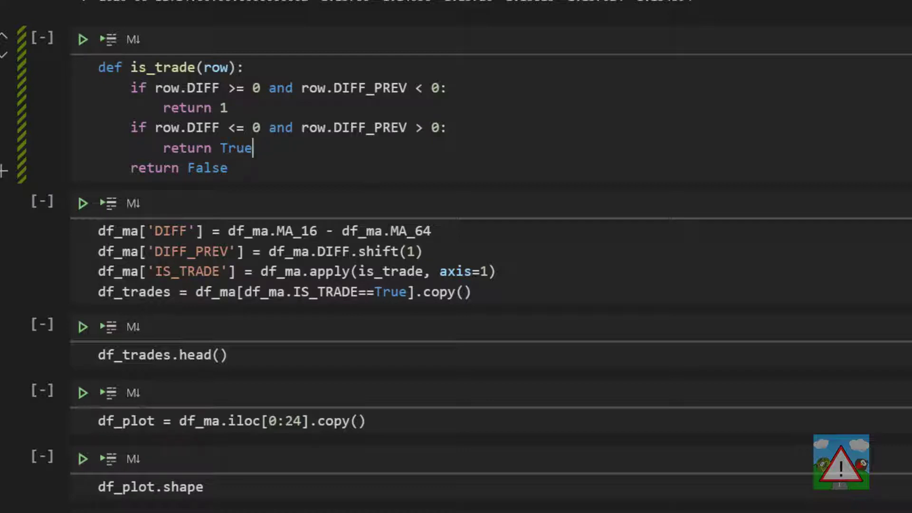
key("Backspace")
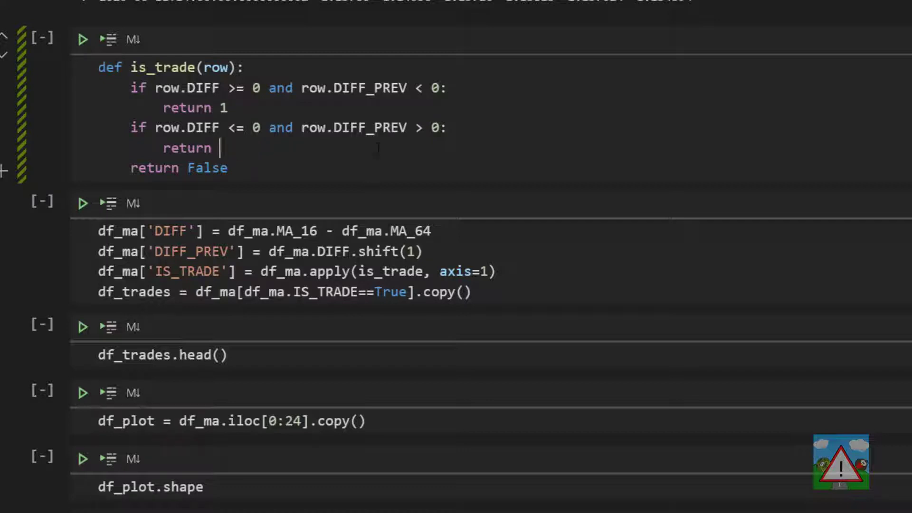
type("-1")
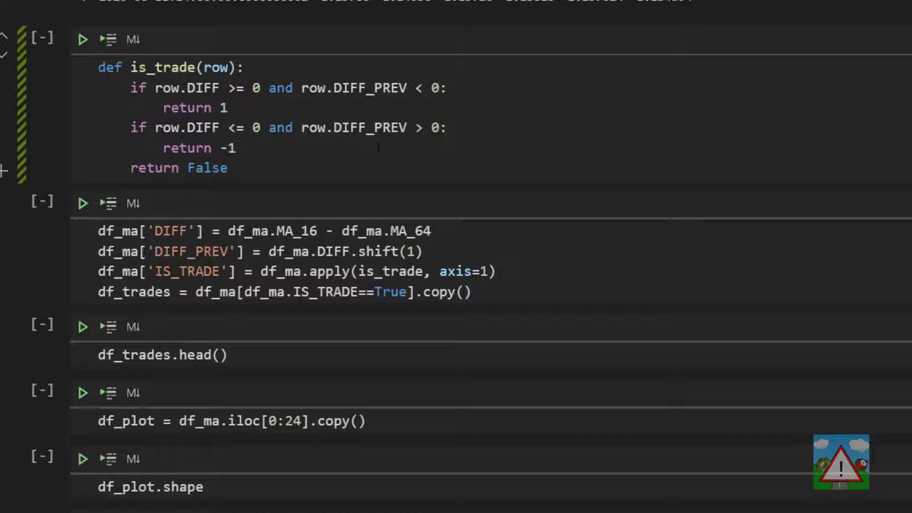
key("Backspace")
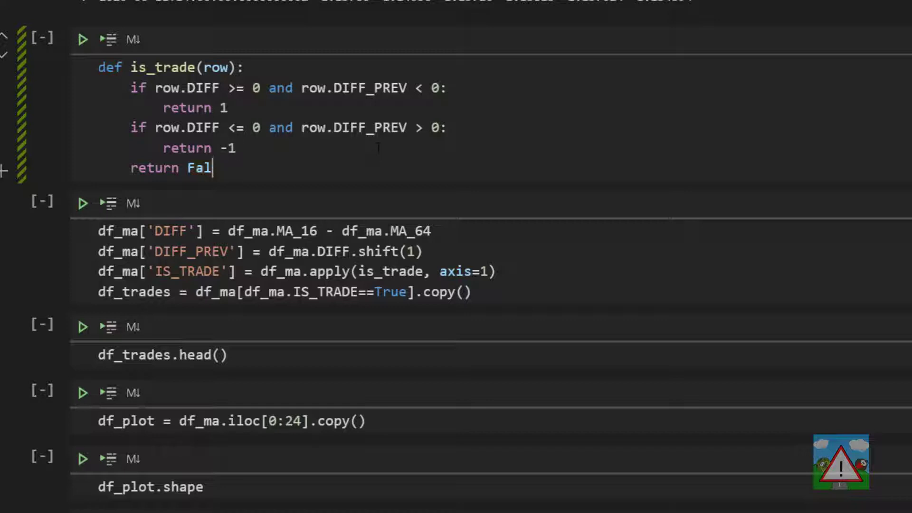
type("0")
left_click(284, 291)
type("!")
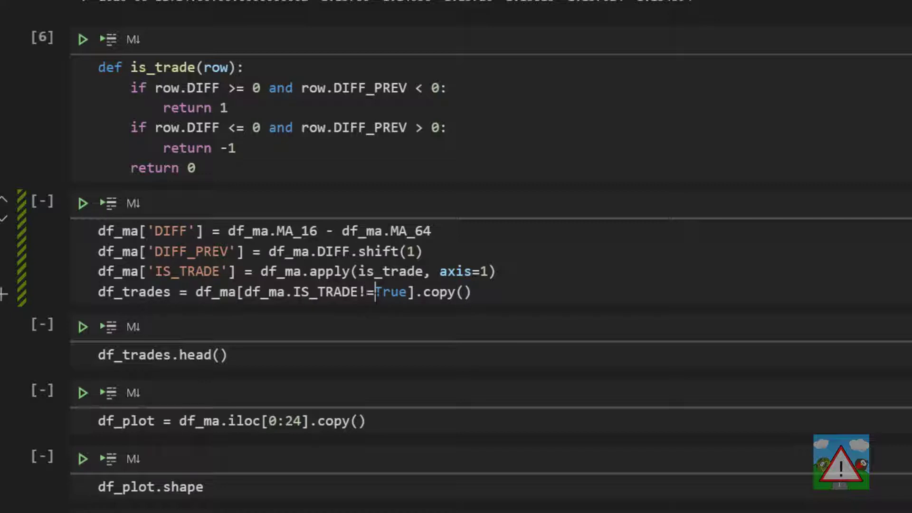
type("0")
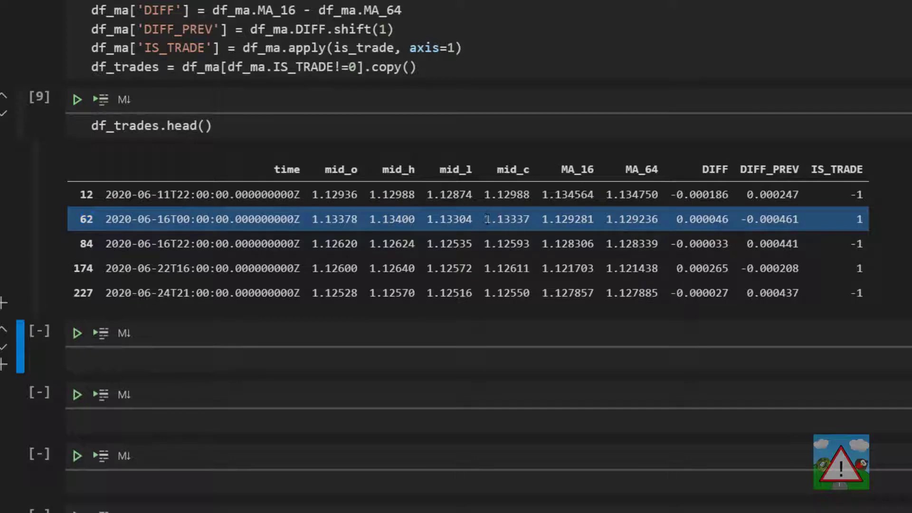
Step: Inspect trade row 84 in df_trades.head() and start a new cell below
left_click(512, 243)
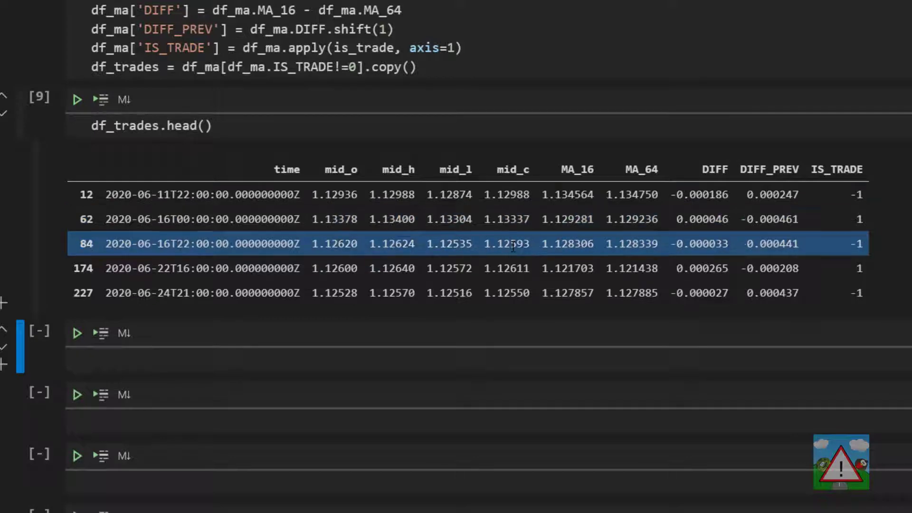
double_click(507, 243)
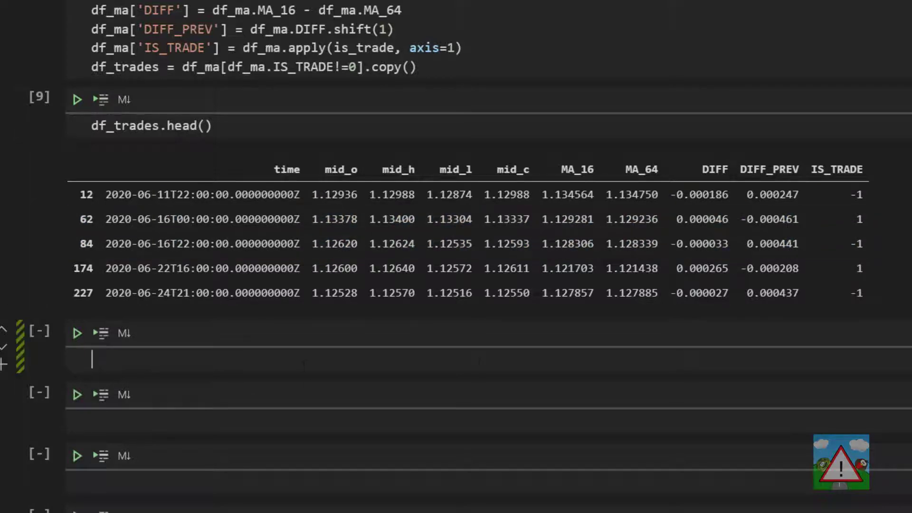
mouse_move(513, 367)
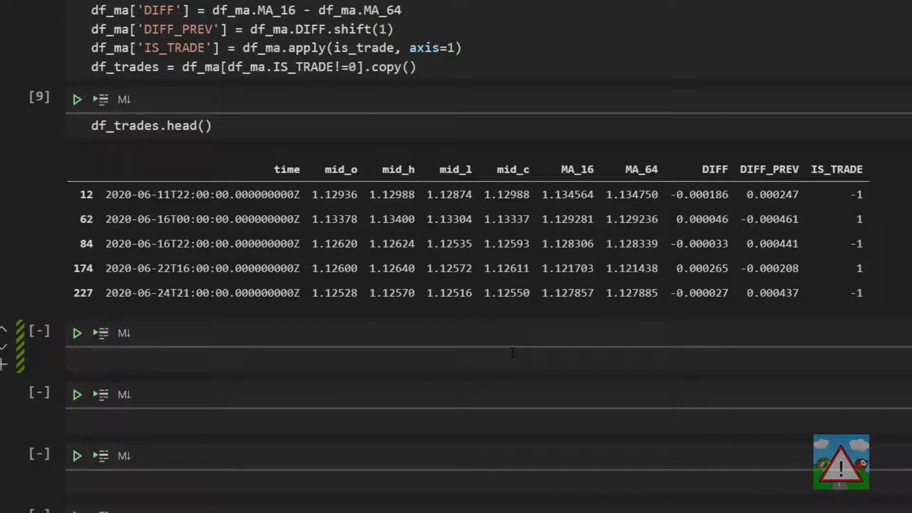
Step: Add a DELTA column as df_trades.mid_c.diff() and refresh the trades preview
type("df_trades")
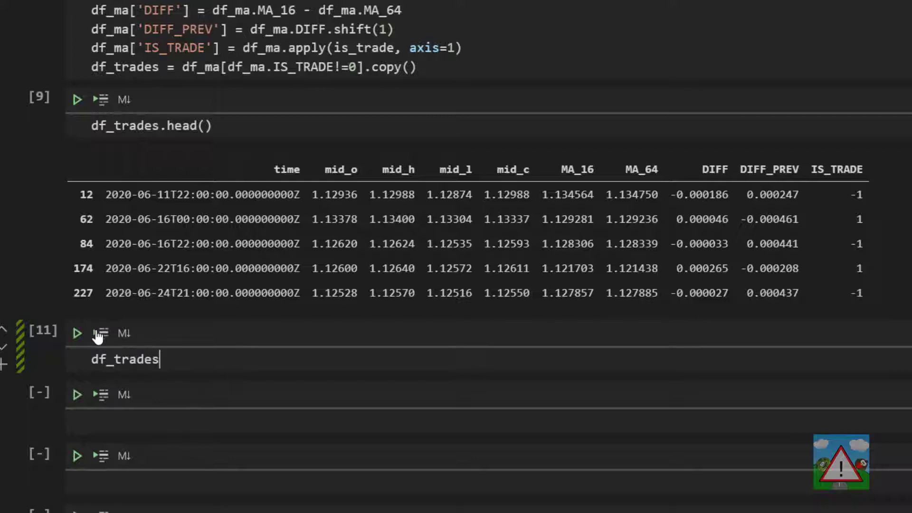
type("[\"DELTA\"]")
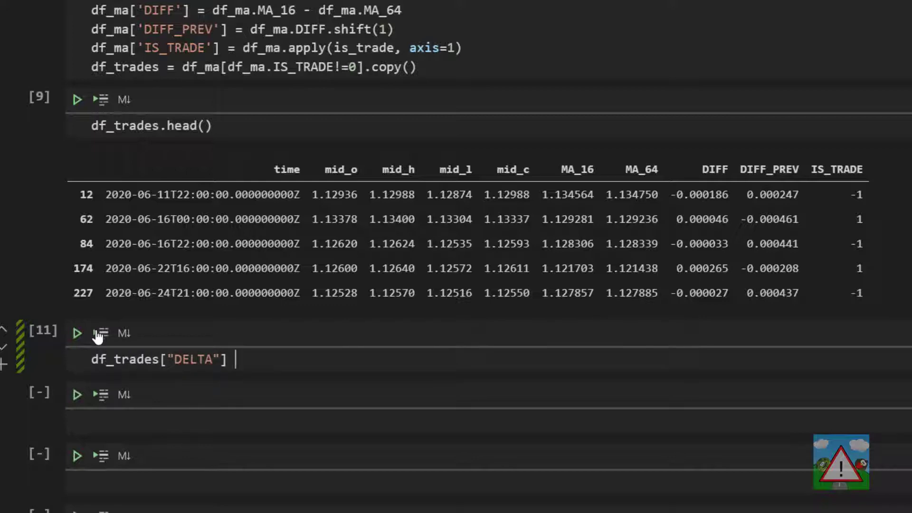
type("= df_trades.mi")
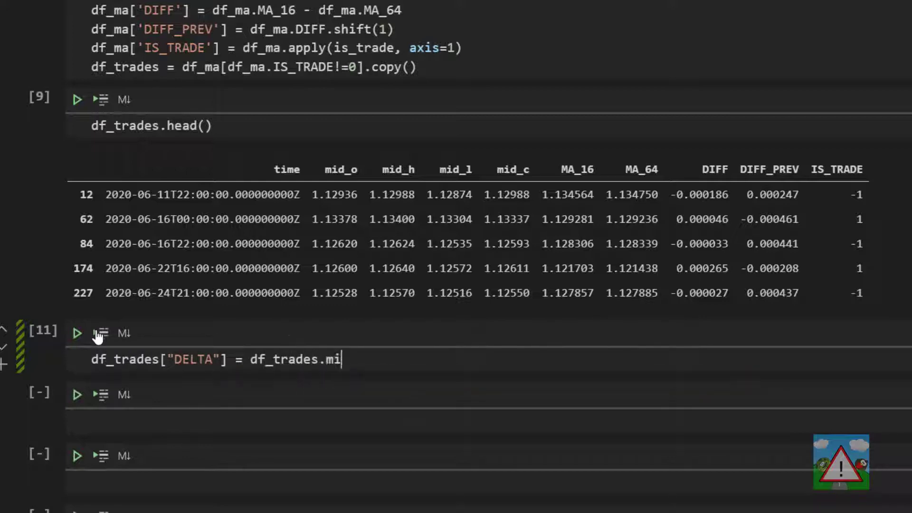
type("d_c.diff()")
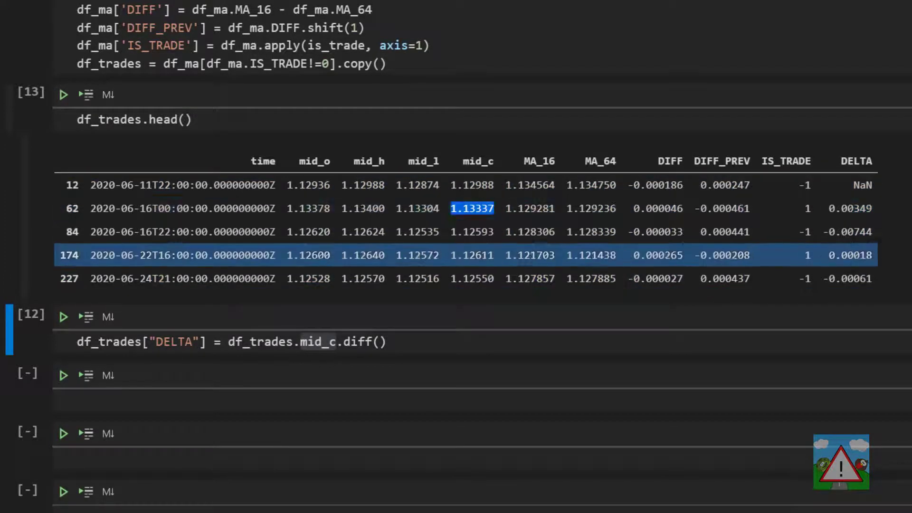
left_click(852, 208)
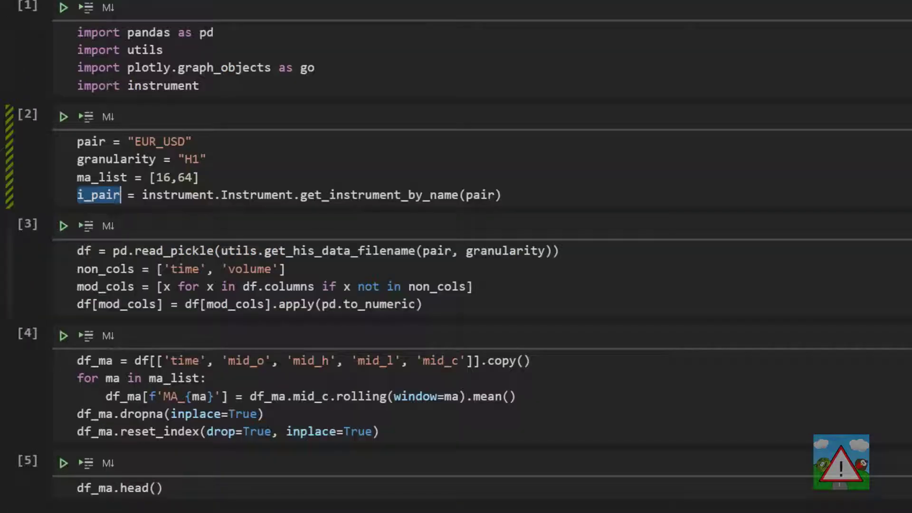
Step: Divide DELTA by i_pair.pipLocation so the preview shows pip changes like 34.9 and -74.4
scroll("down", 3)
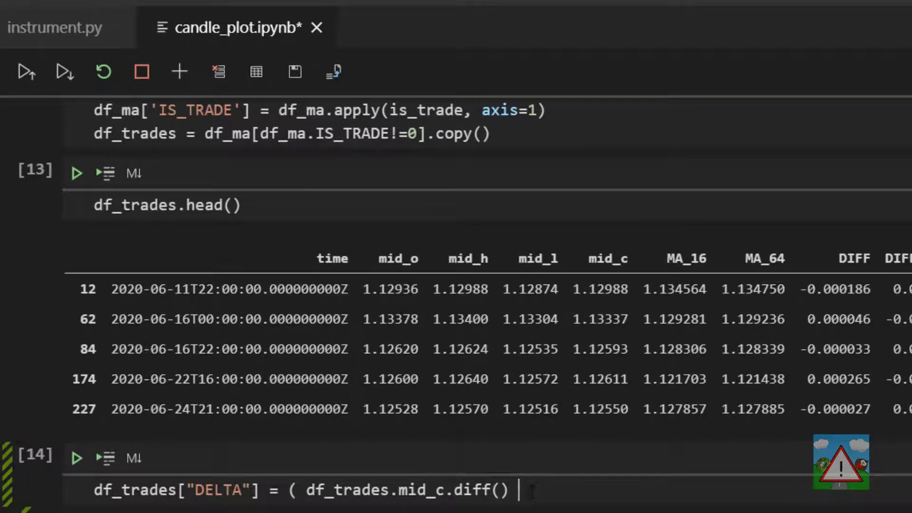
type("/ i")
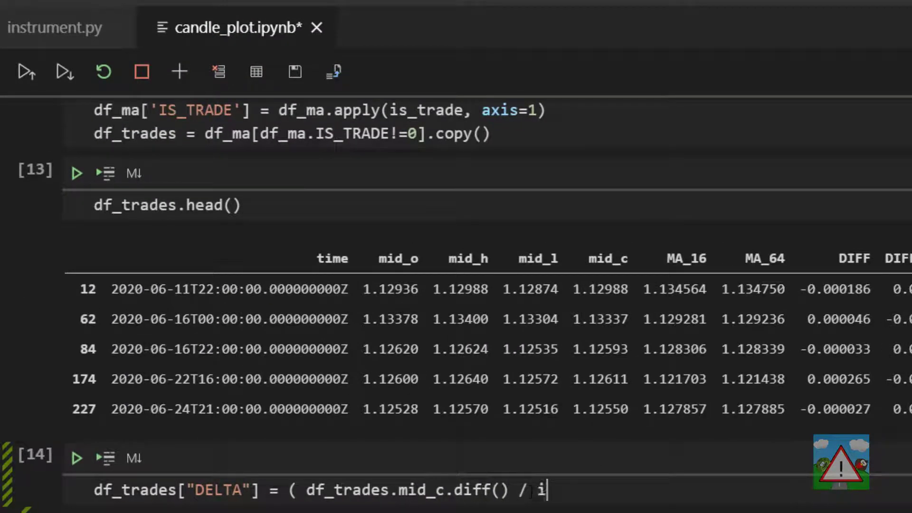
type("_pair.pipLocation)")
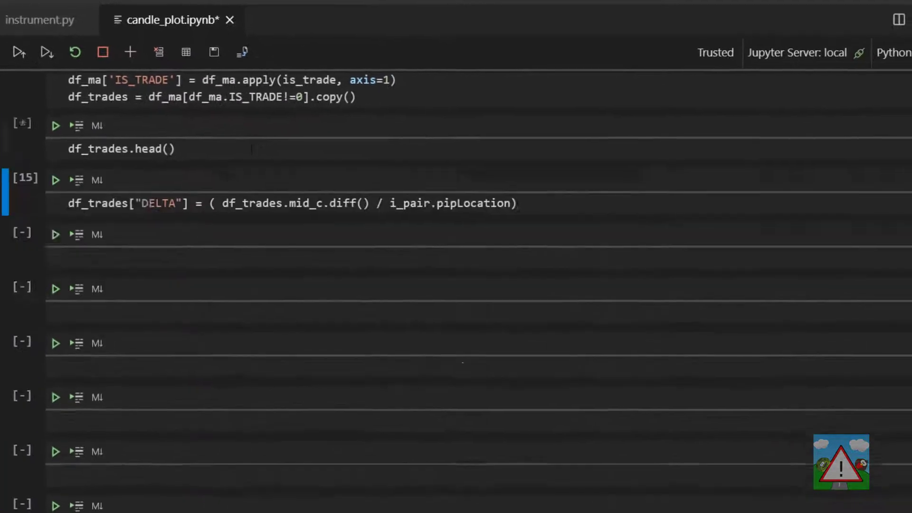
left_click(57, 126)
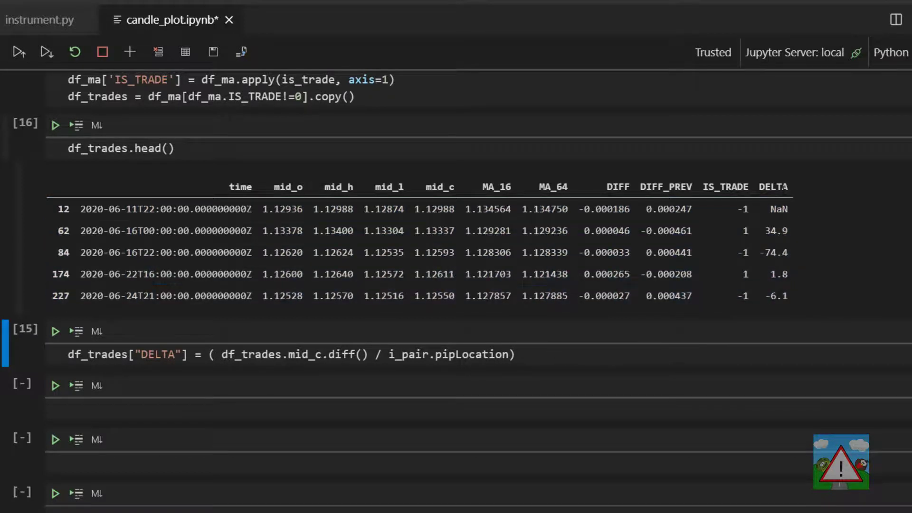
mouse_move(789, 193)
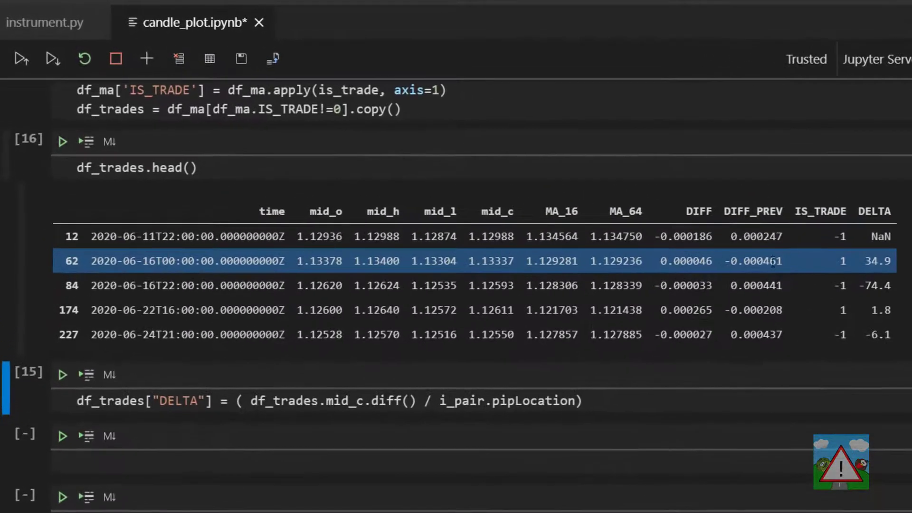
Step: Inspect the closing price of row 62 and the first row's NaN DELTA
double_click(490, 261)
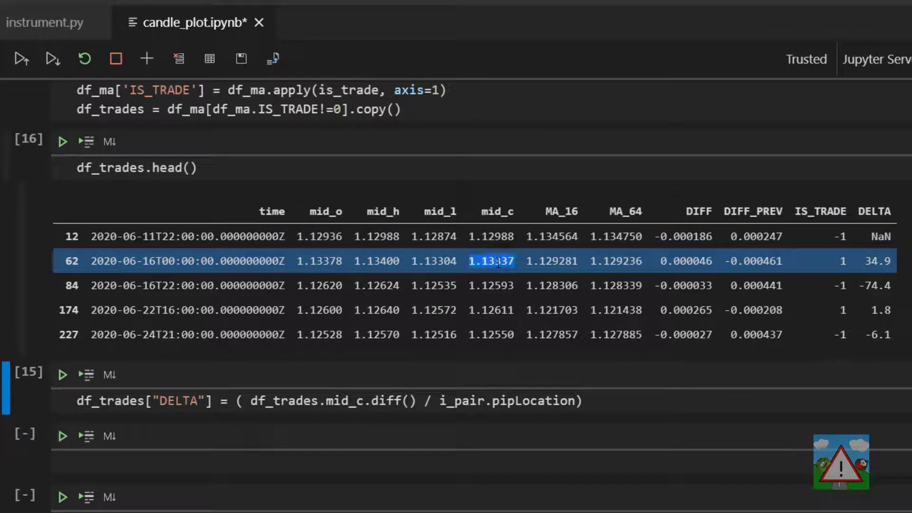
left_click(490, 285)
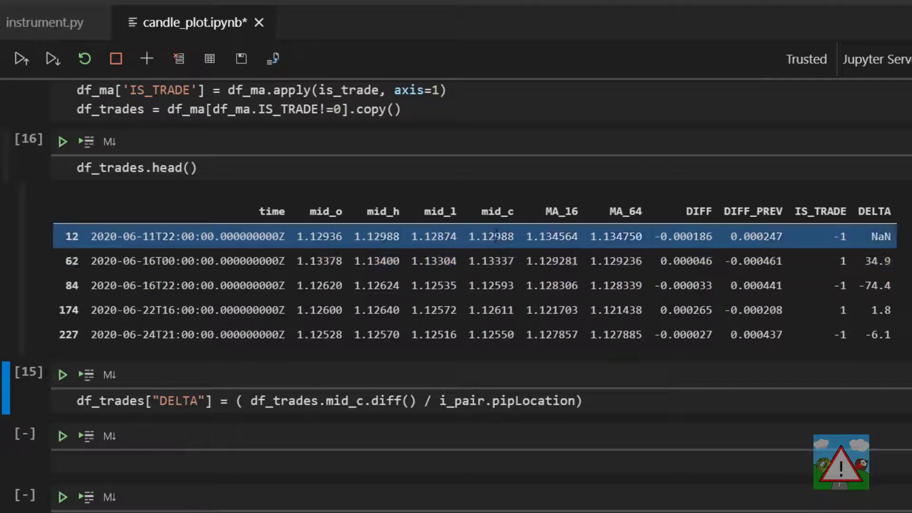
left_click(494, 261)
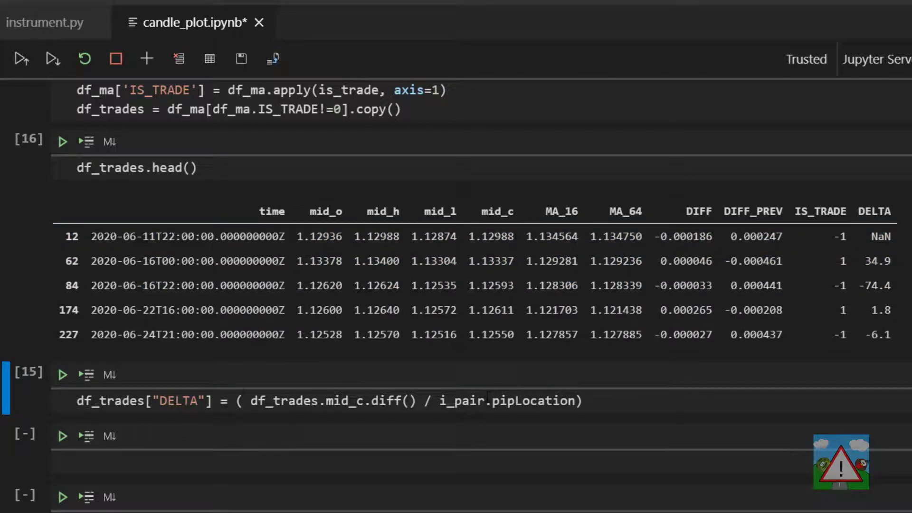
Step: Shift DELTA with .shift(-1) so each trade shows its forward pip move
type(".s")
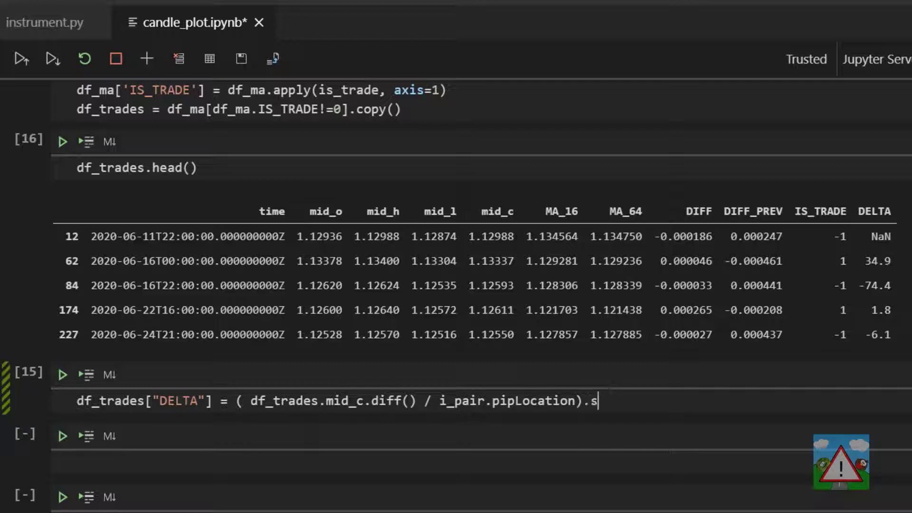
type("hift(-1)")
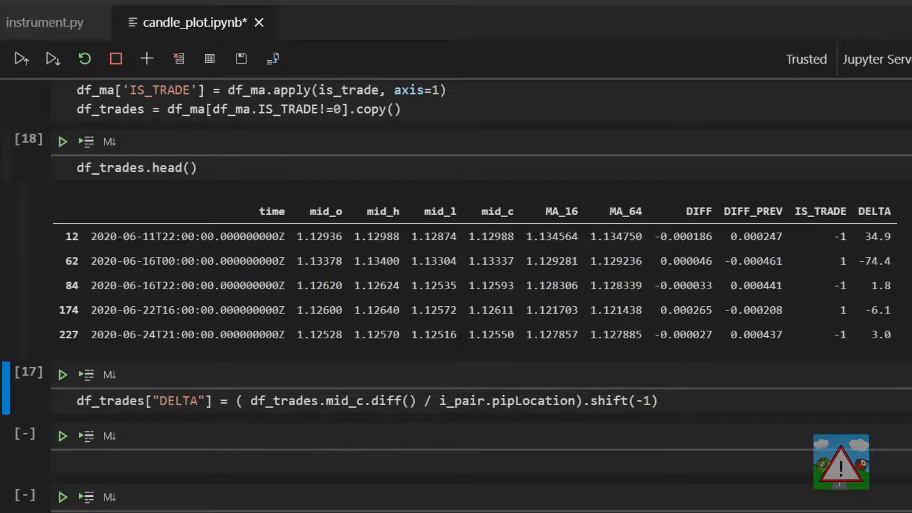
left_click(874, 335)
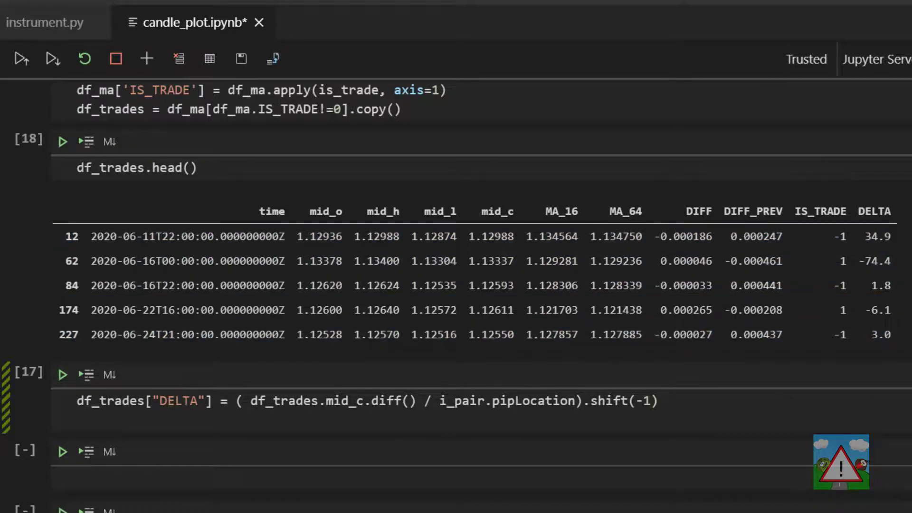
Step: Add a GAIN column as DELTA times IS_TRADE and begin df_trades["GAIN"].sum
type("df_trades[\"GAIN")
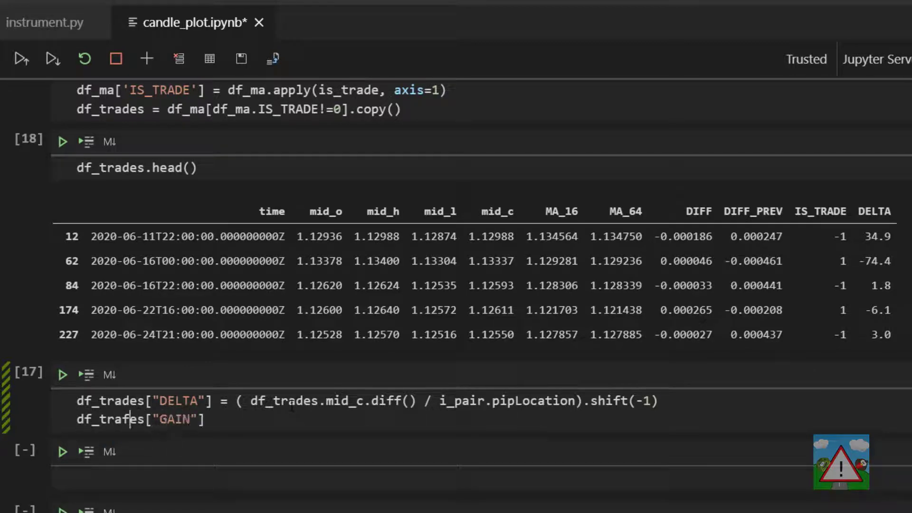
type("= df_tra")
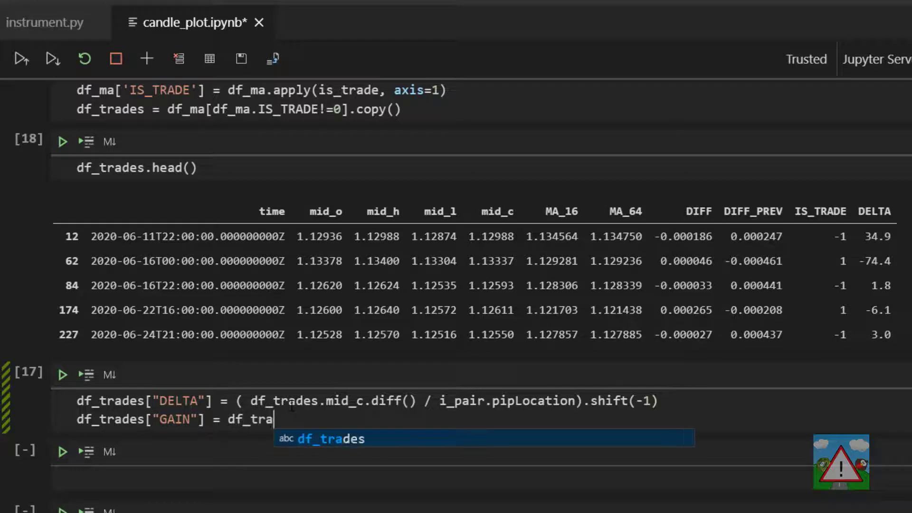
type("des[\"DELTA\"]")
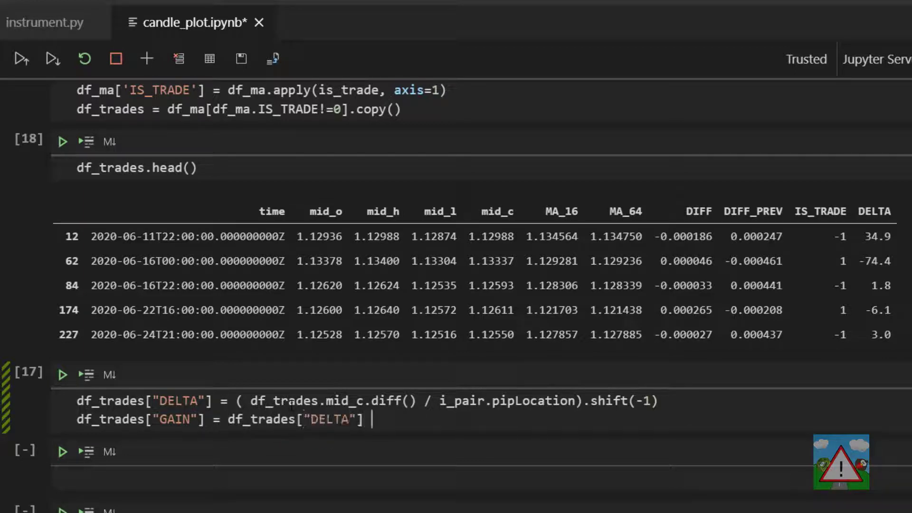
type("* df_trades[\"\"]")
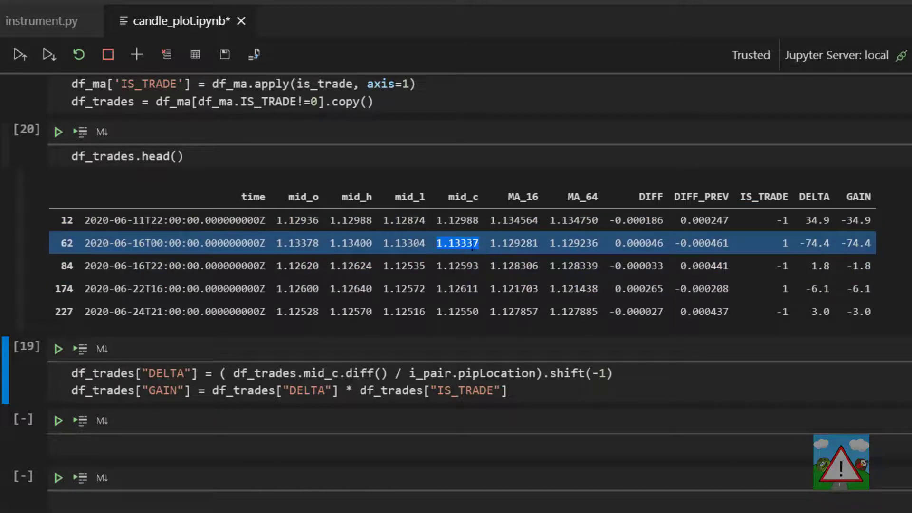
left_click(457, 266)
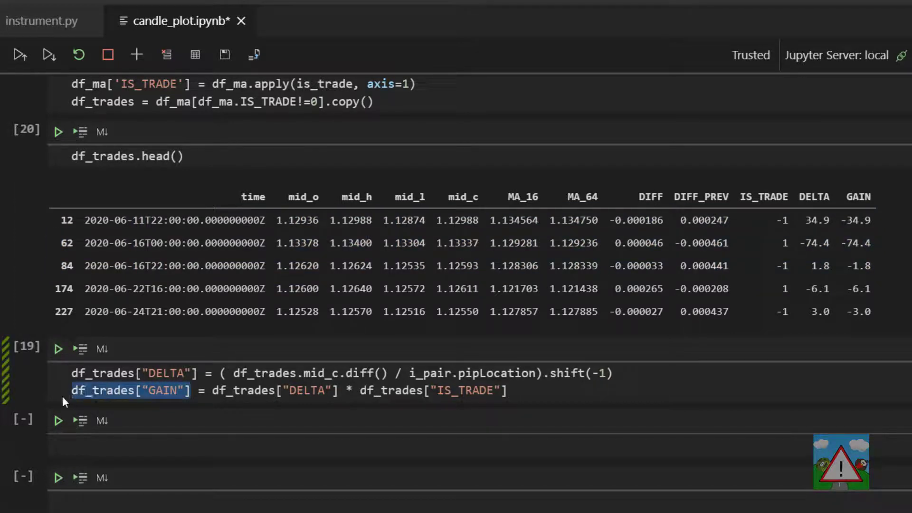
type("df_trades[\"GAIN\"].sum")
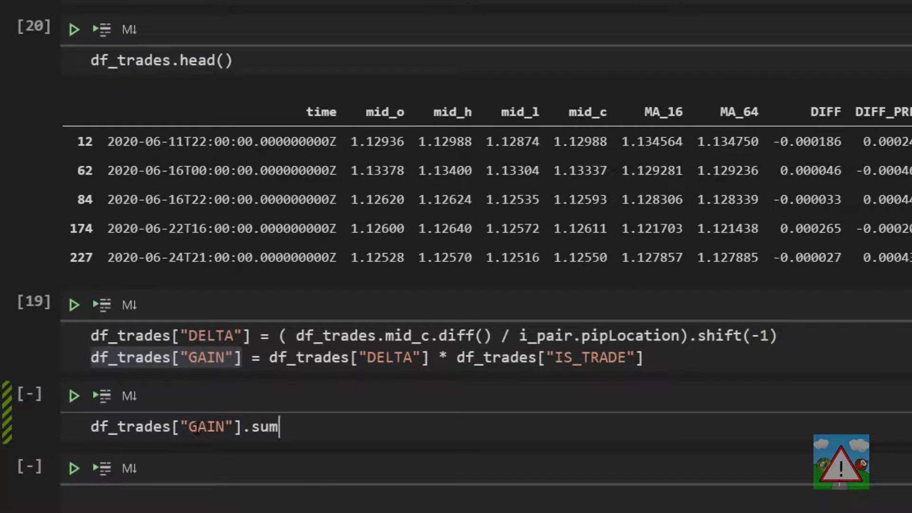
Step: Total the GAIN column with .sum(), giving about 101.9 pips
type("()")
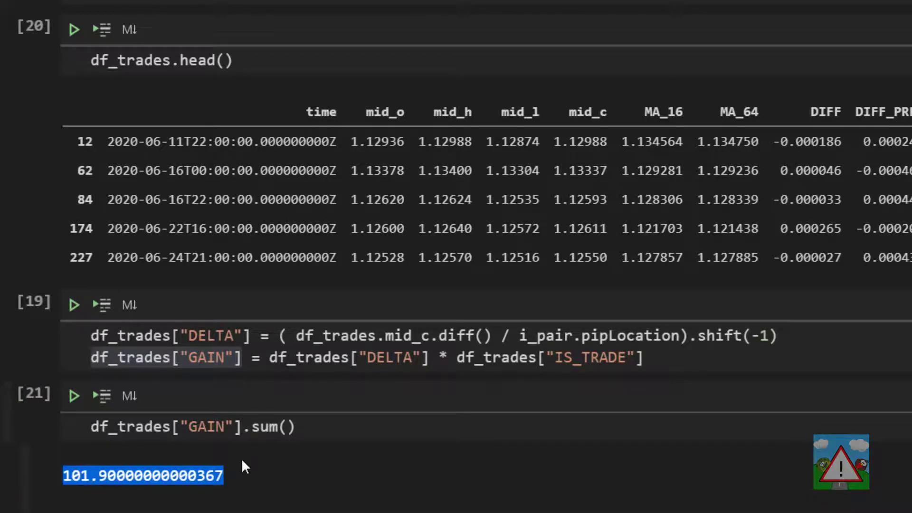
mouse_move(259, 462)
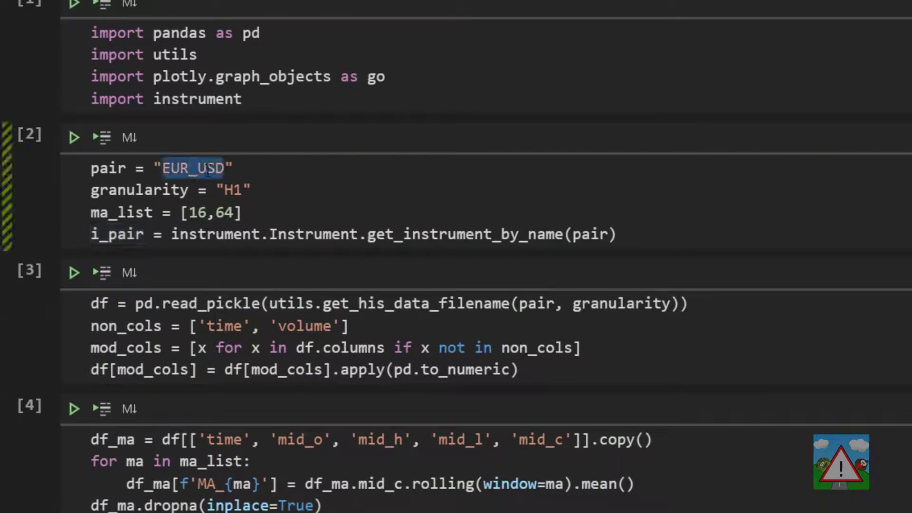
Step: Change the pair to GBP_JPY and rerun all cells on that data
type("GBP_JPY")
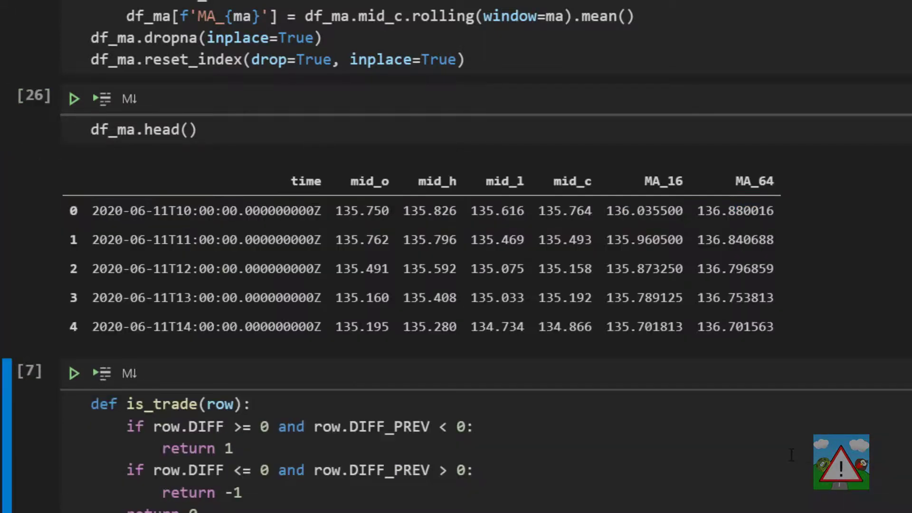
scroll("down", 3)
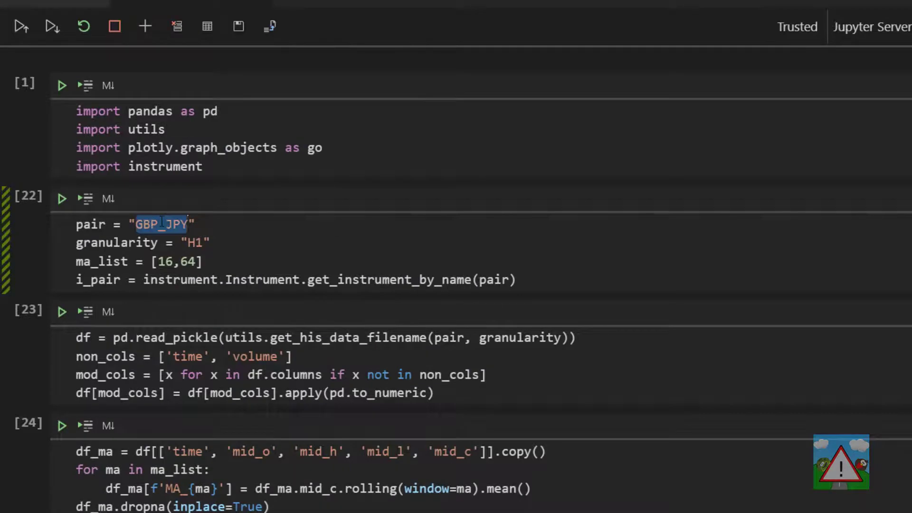
Step: Change the pair string to CAD_CHF and rerun all cells, giving a GAIN sum near -931.5 pips
type("CAD")
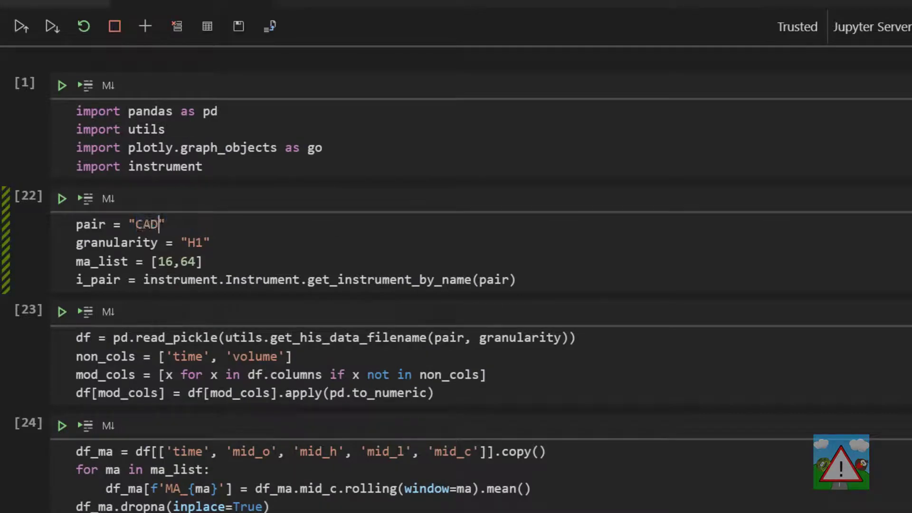
type("_CHF")
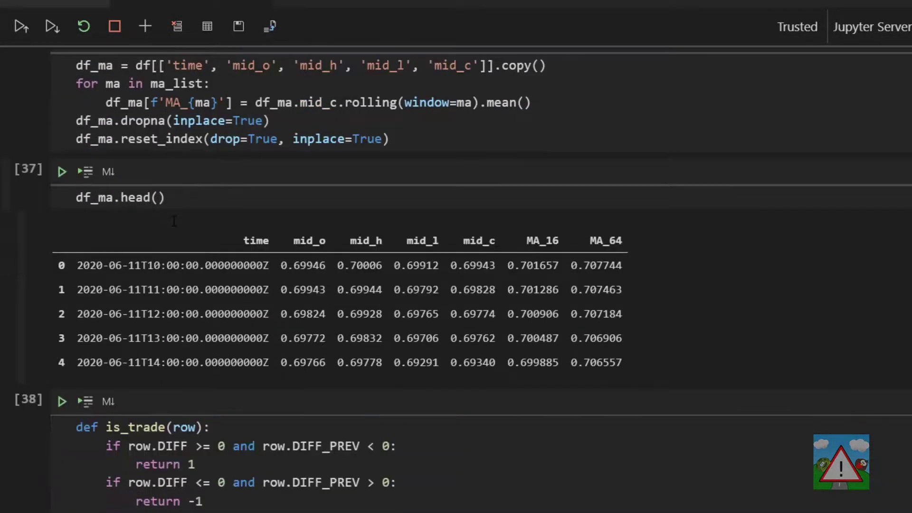
scroll("down", 3)
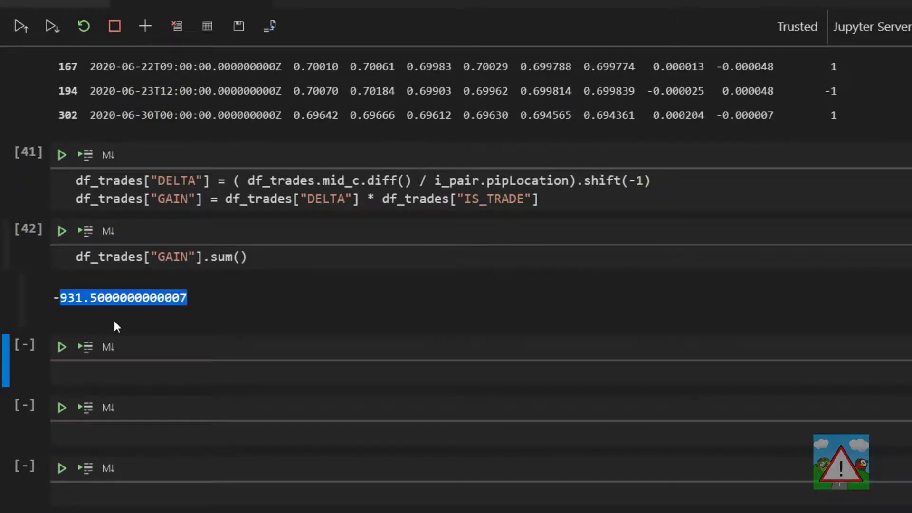
mouse_move(294, 299)
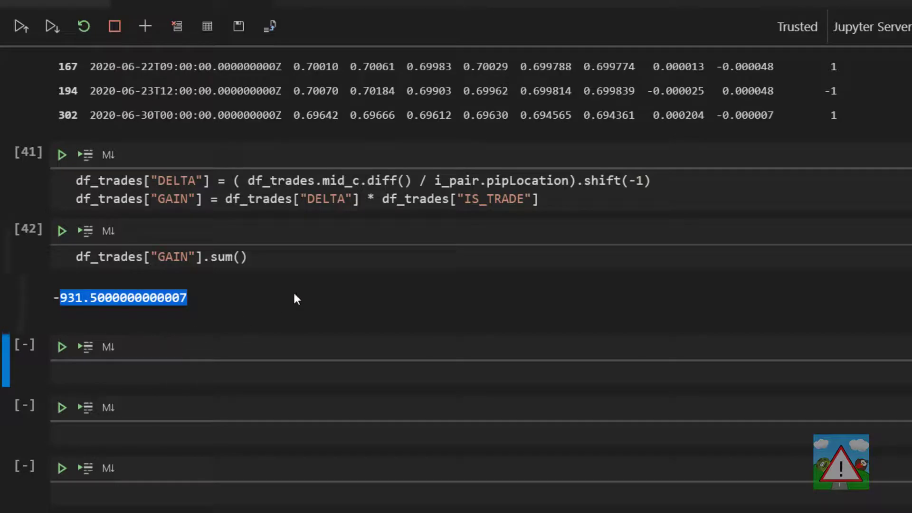
mouse_move(311, 302)
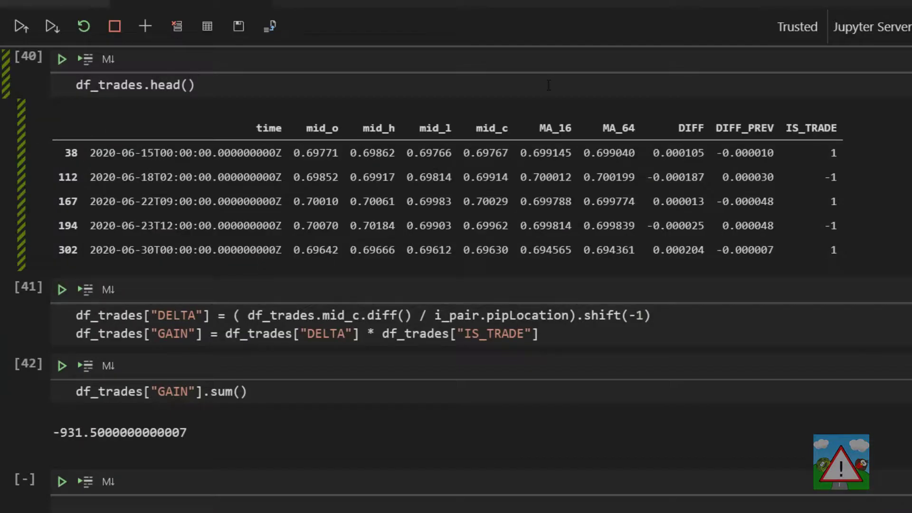
Step: Re-execute df_trades.head() so the CAD_CHF trades list DELTA and GAIN columns
left_click(60, 59)
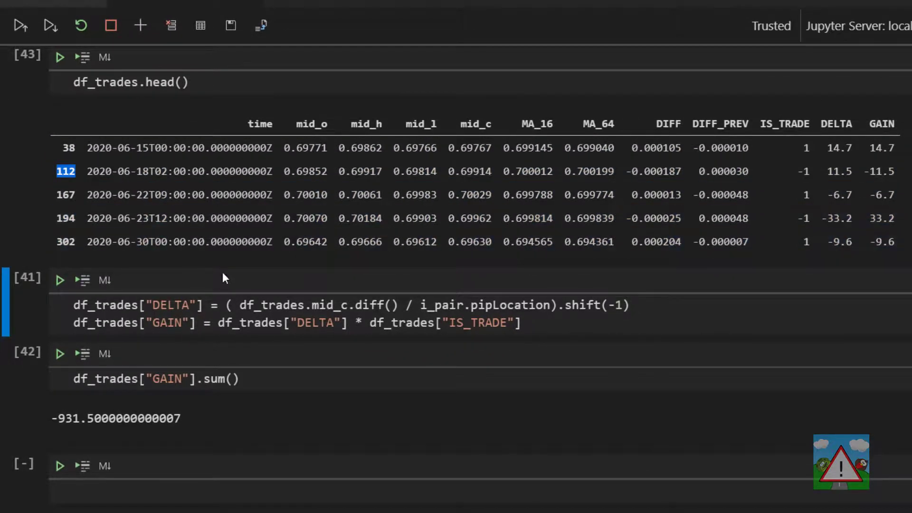
left_click(178, 171)
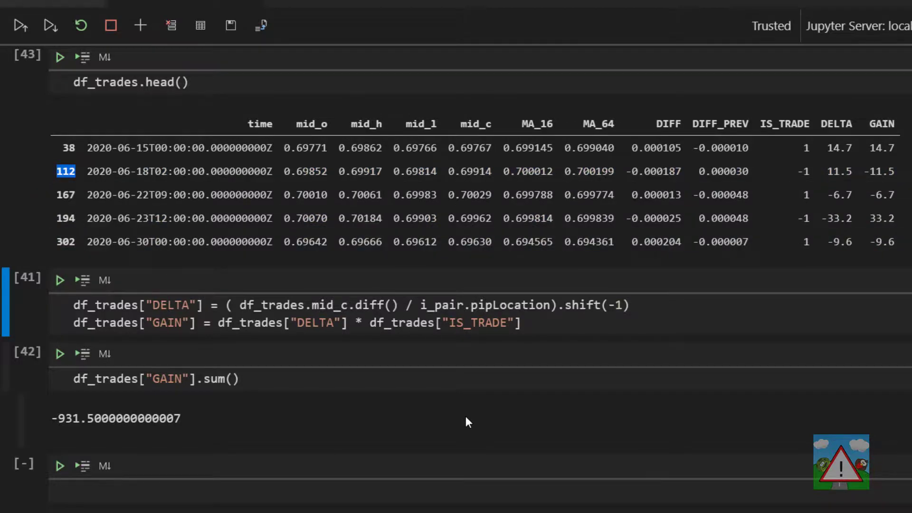
scroll("down", 3)
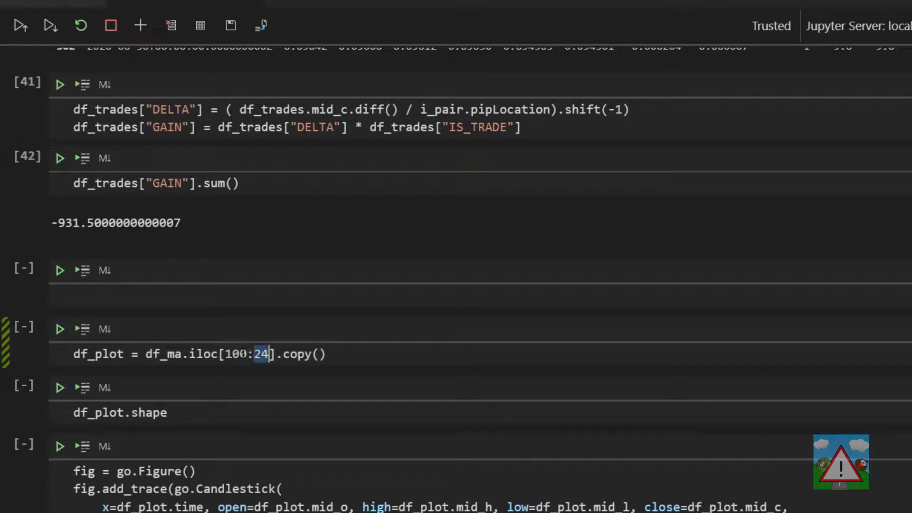
type("250")
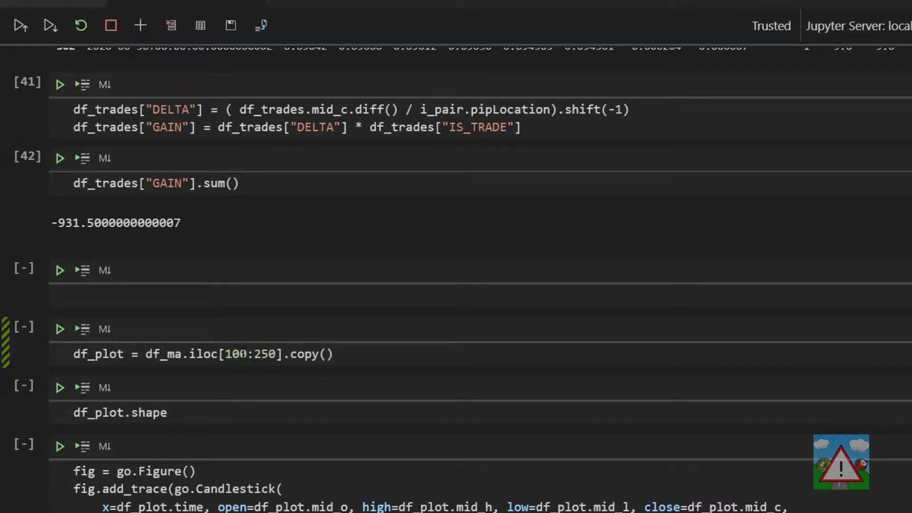
scroll("down", 3)
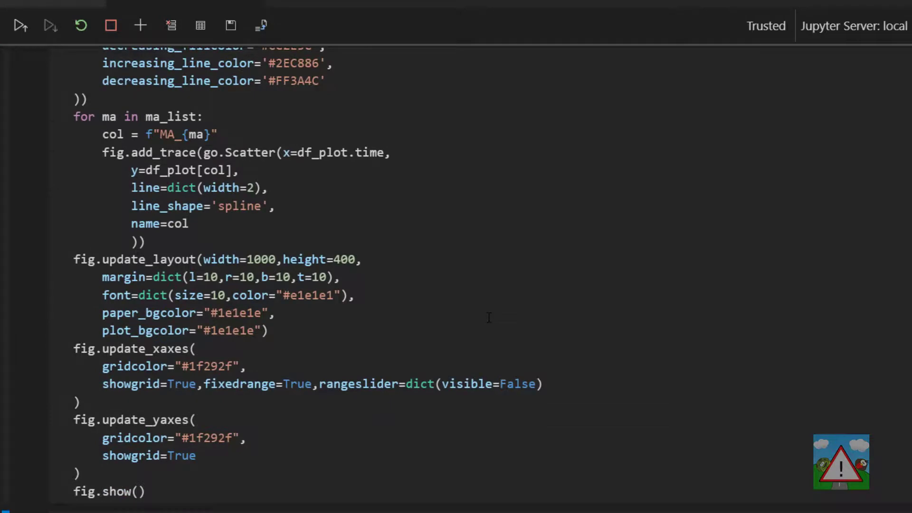
left_click(23, 25)
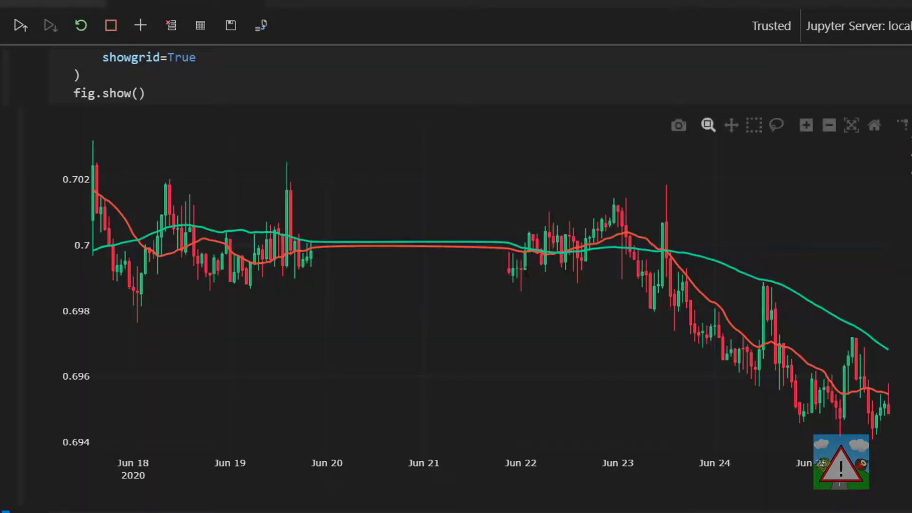
mouse_move(297, 157)
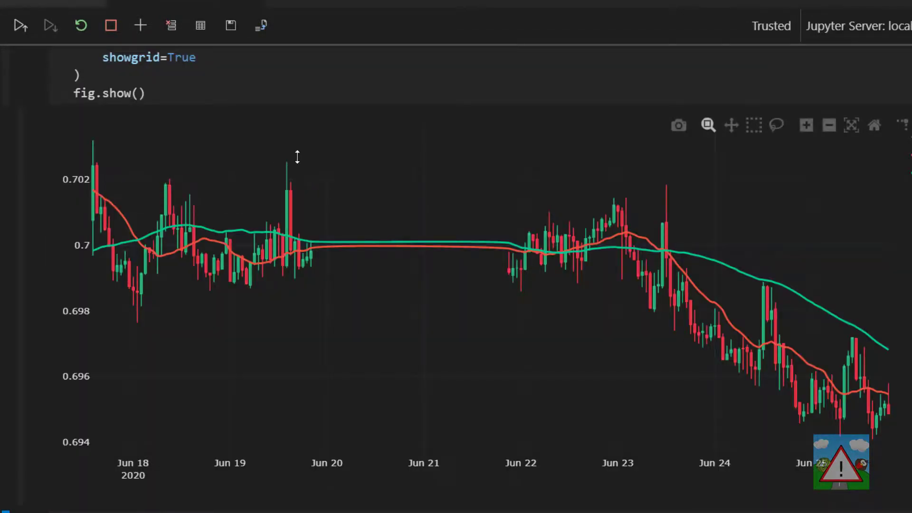
mouse_move(419, 247)
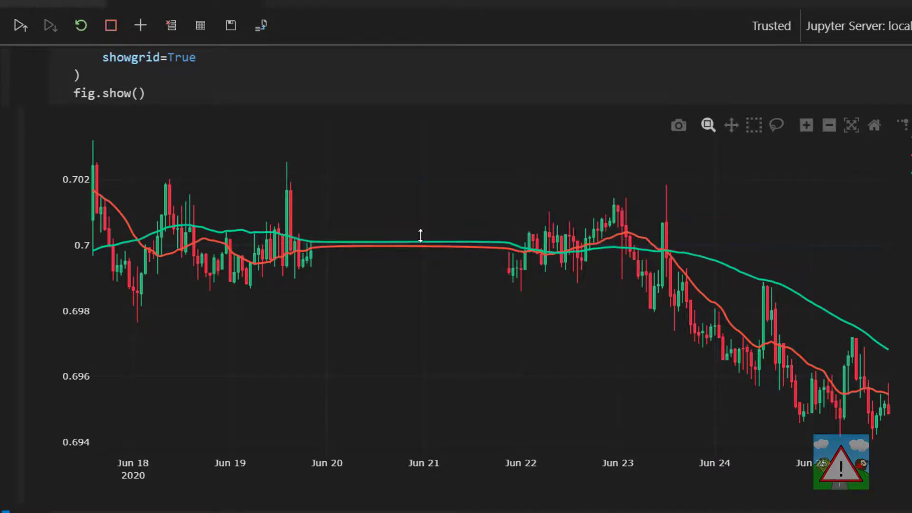
mouse_move(128, 229)
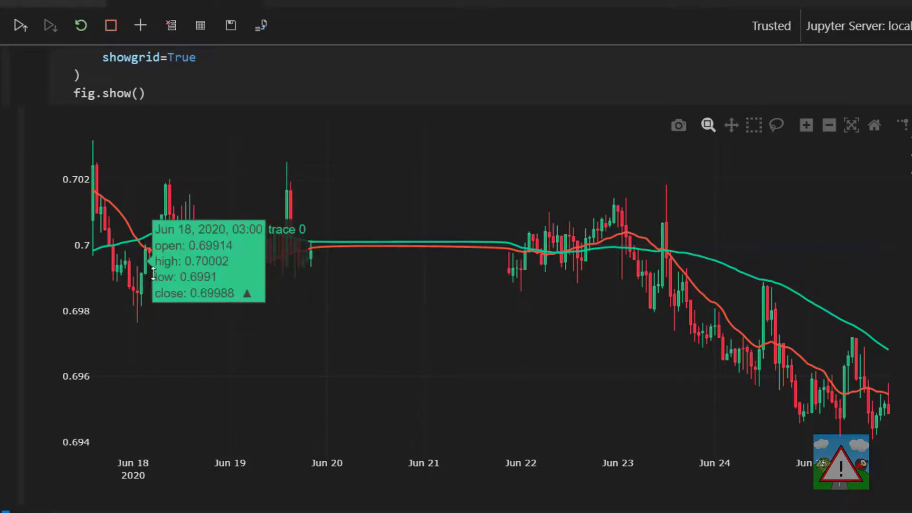
mouse_move(137, 291)
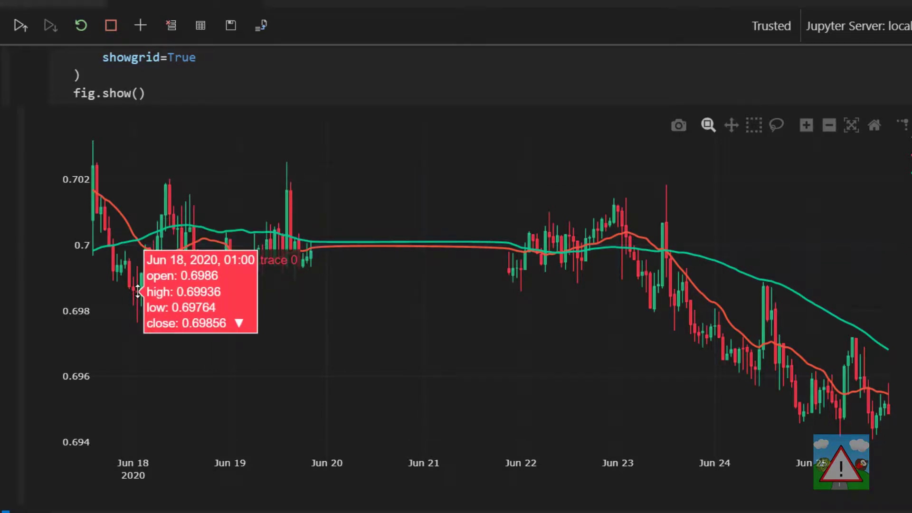
mouse_move(361, 293)
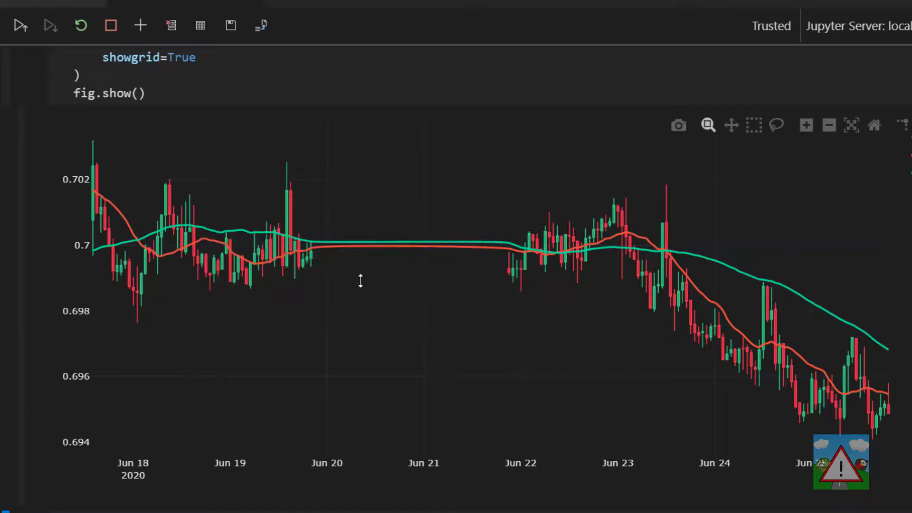
mouse_move(572, 259)
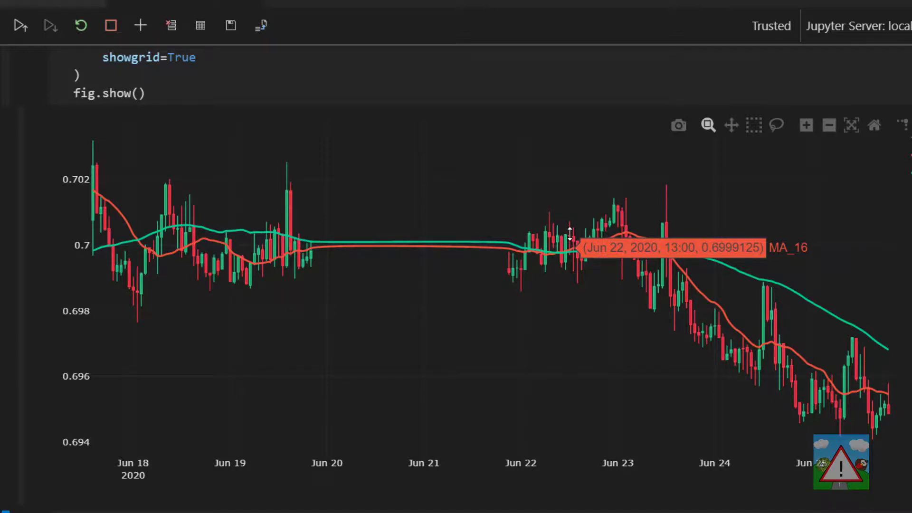
mouse_move(570, 250)
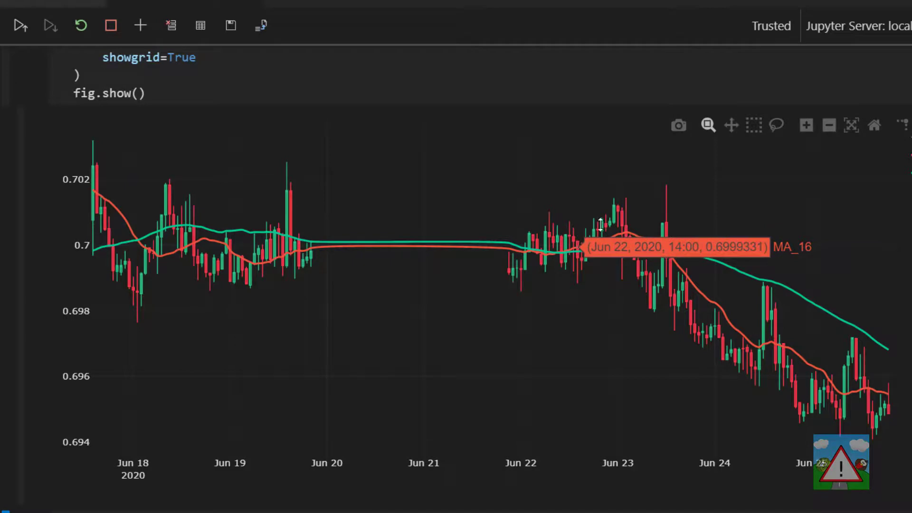
mouse_move(670, 263)
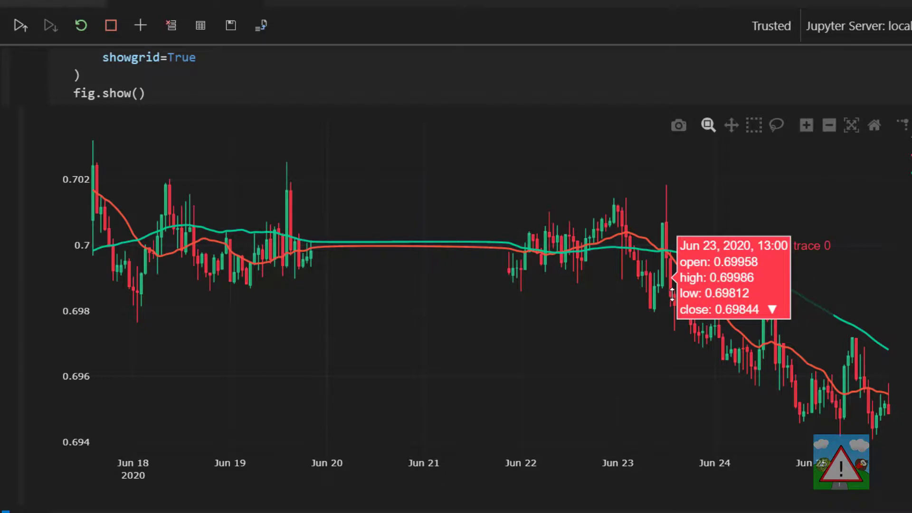
mouse_move(357, 249)
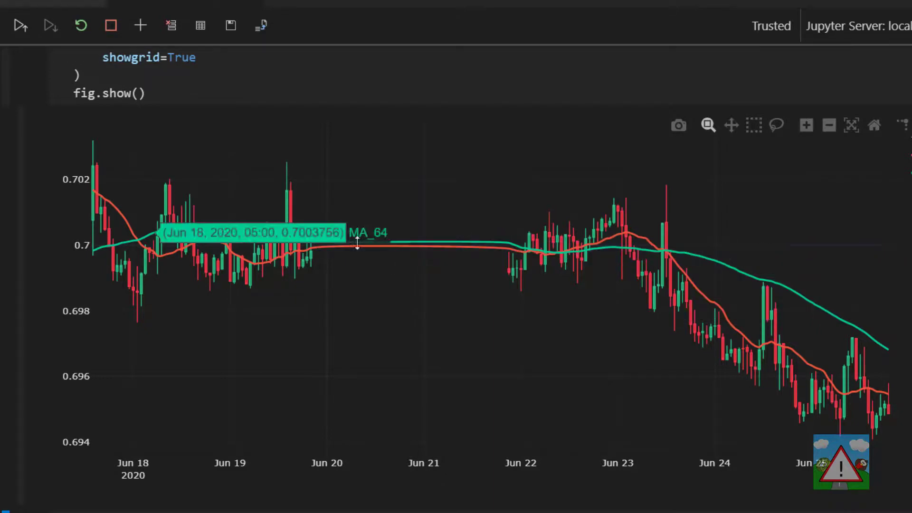
mouse_move(755, 293)
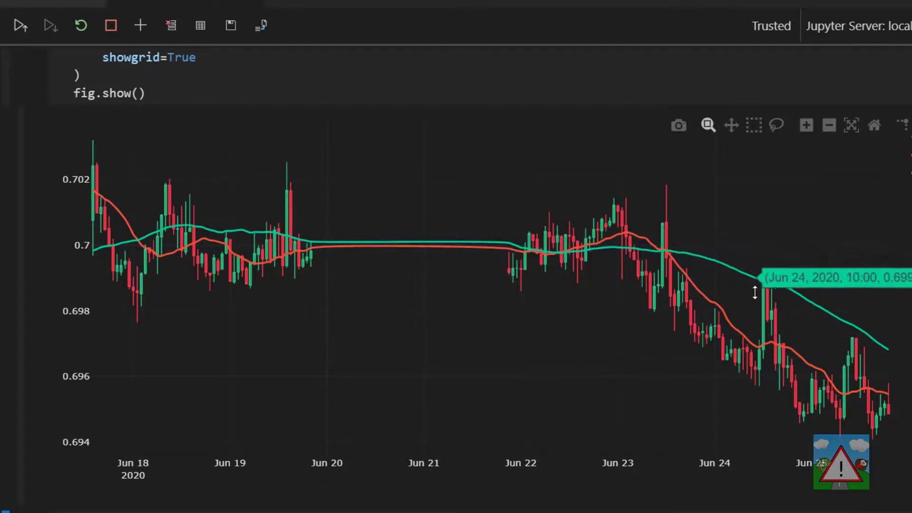
mouse_move(580, 387)
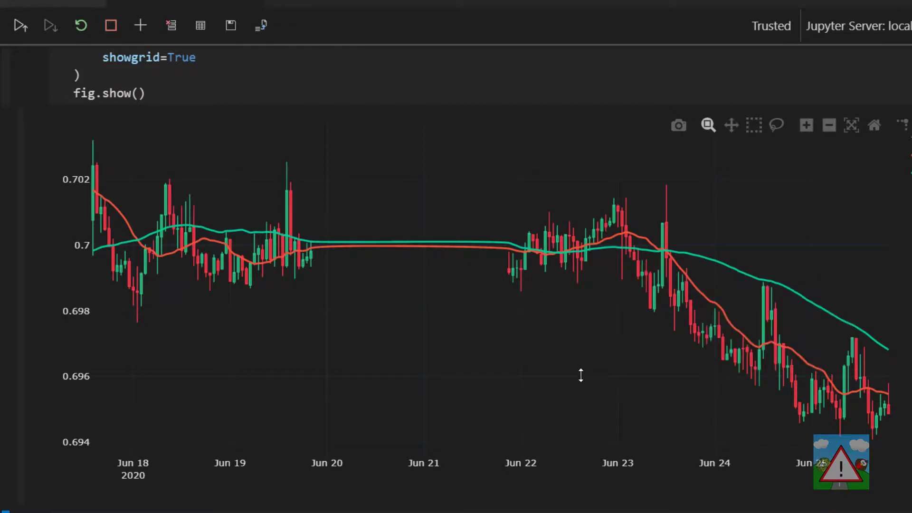
mouse_move(667, 268)
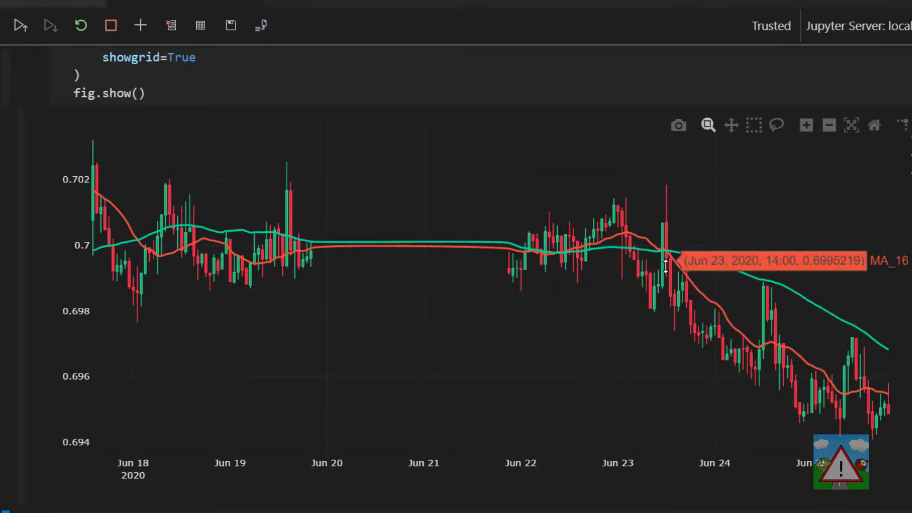
mouse_move(596, 245)
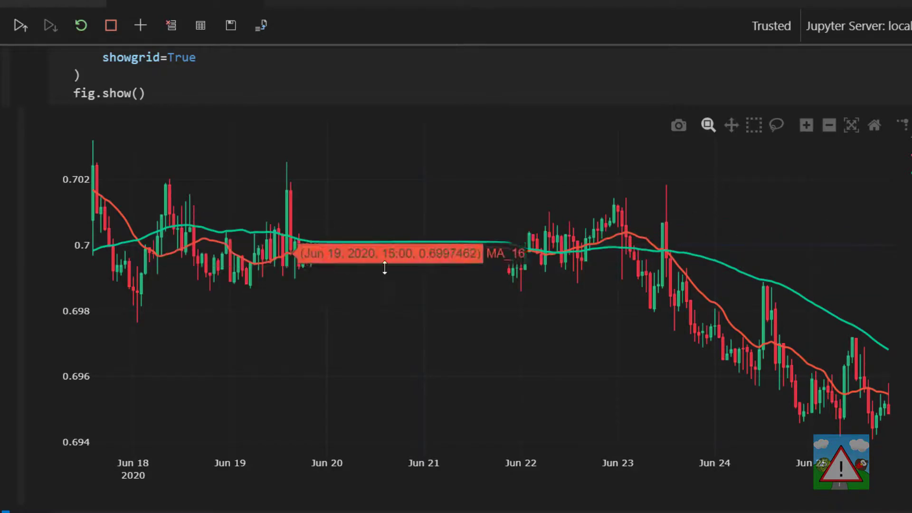
mouse_move(675, 329)
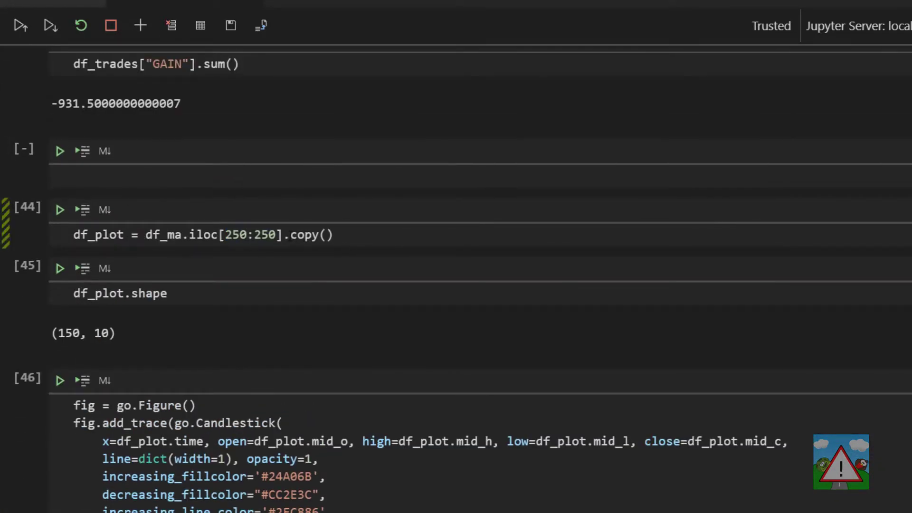
Step: Move the df_plot slice to start at row 250 and redraw the late-June candlestick chart with both averages
double_click(265, 234)
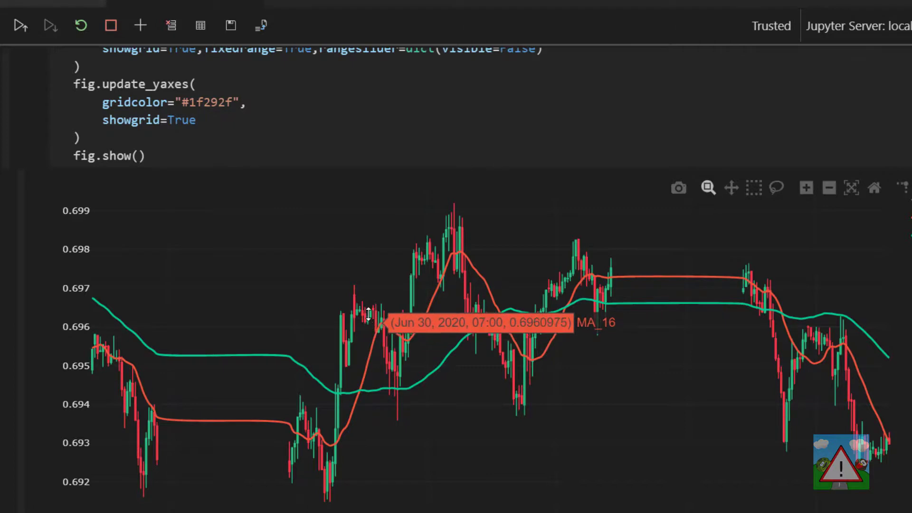
mouse_move(363, 319)
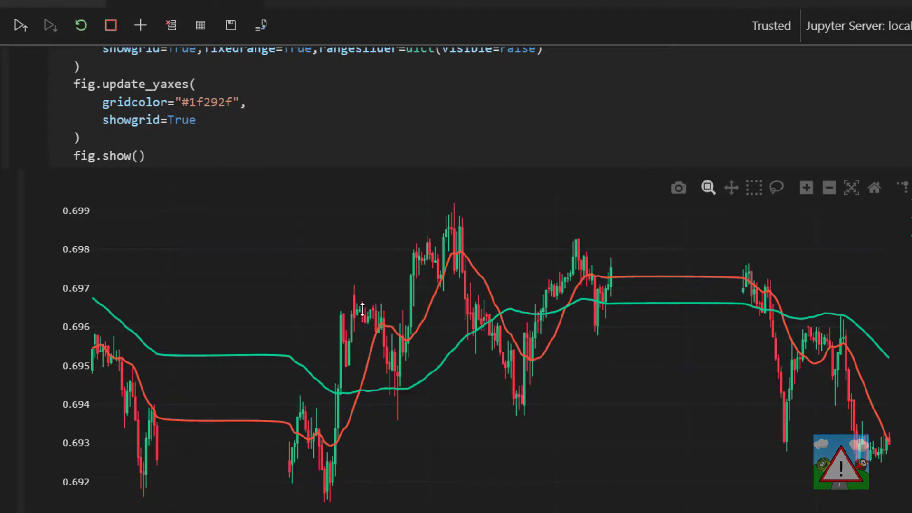
mouse_move(501, 345)
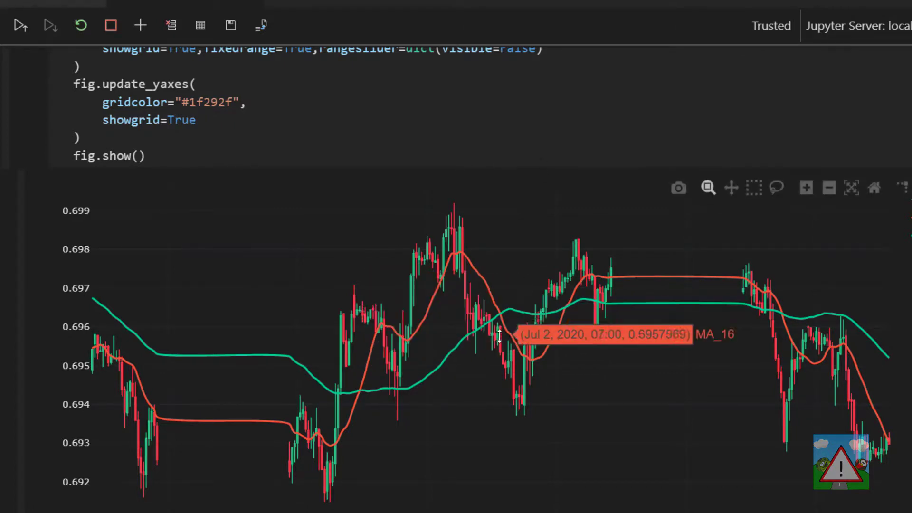
mouse_move(499, 355)
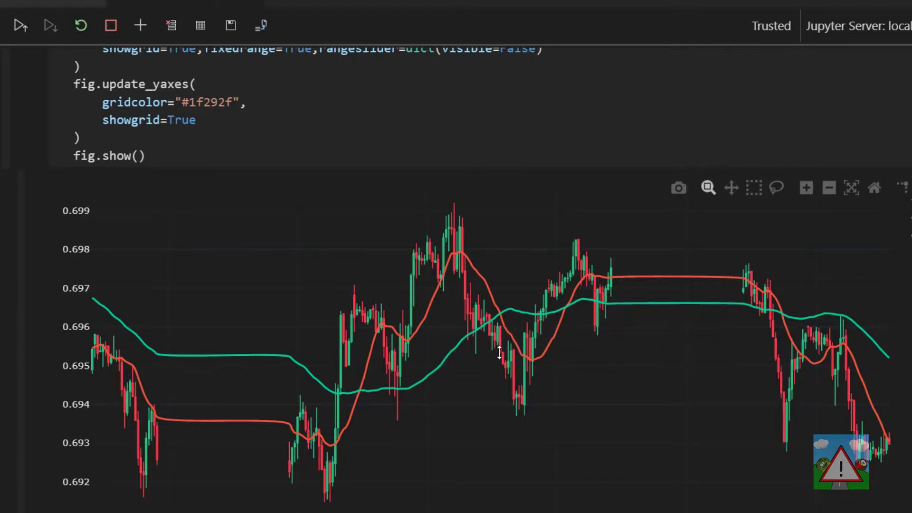
mouse_move(440, 334)
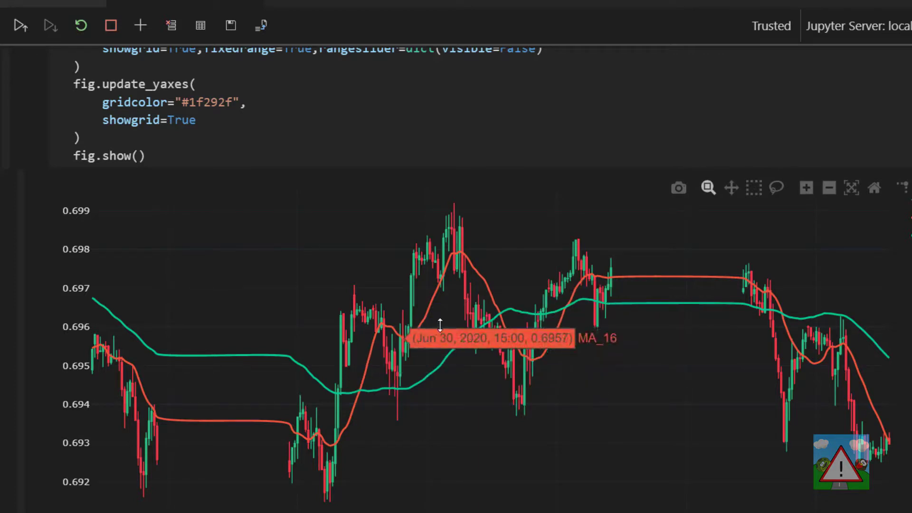
mouse_move(593, 279)
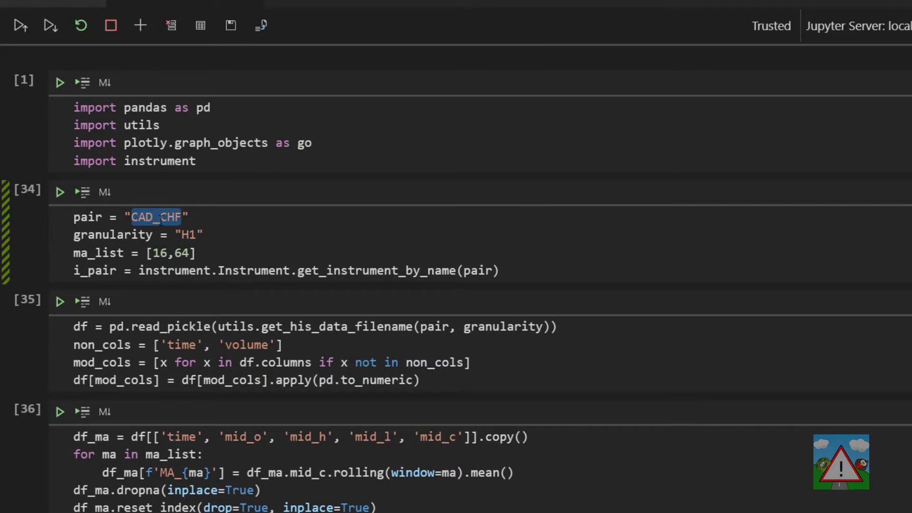
Step: Scroll back to the opening cells showing CAD_CHF, H1 granularity and the 16/64 averages
left_click(275, 228)
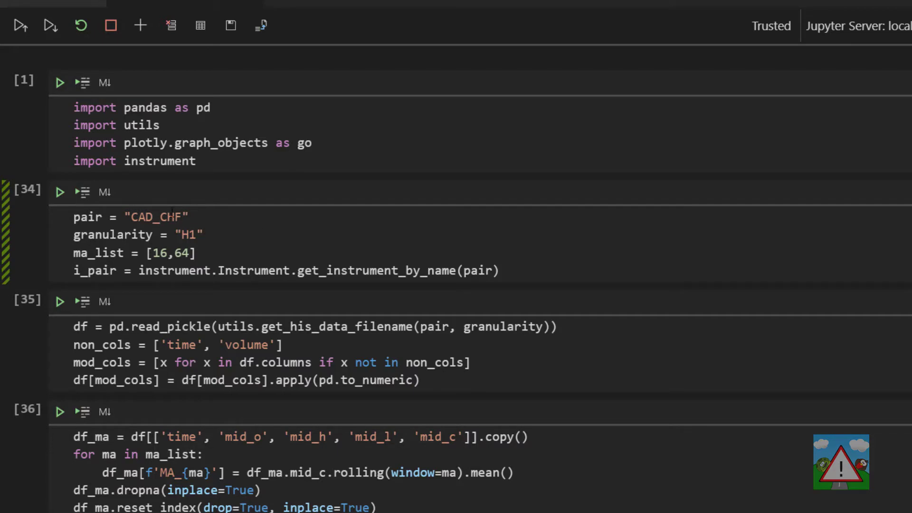
scroll("down", 3)
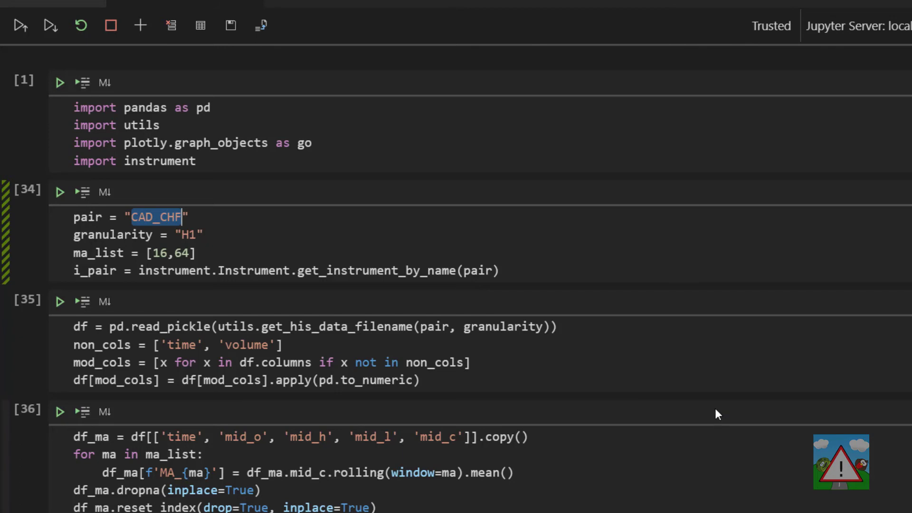
mouse_move(803, 428)
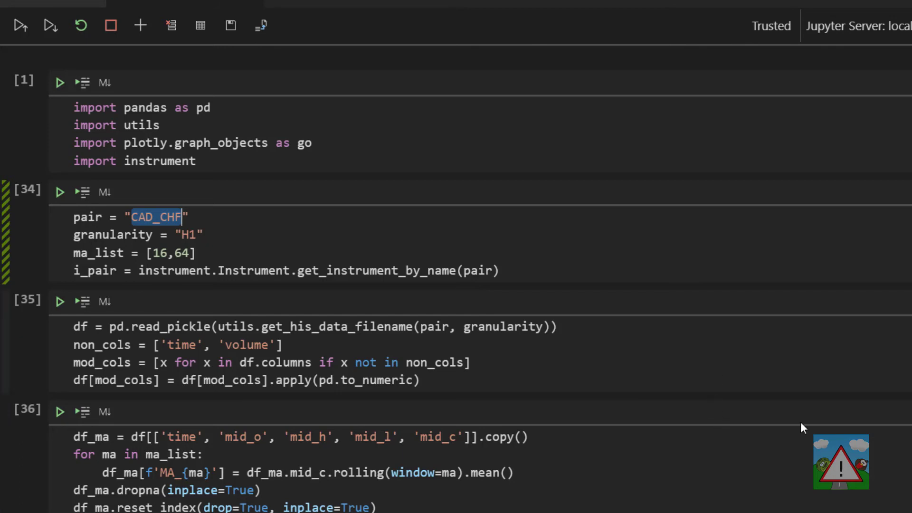